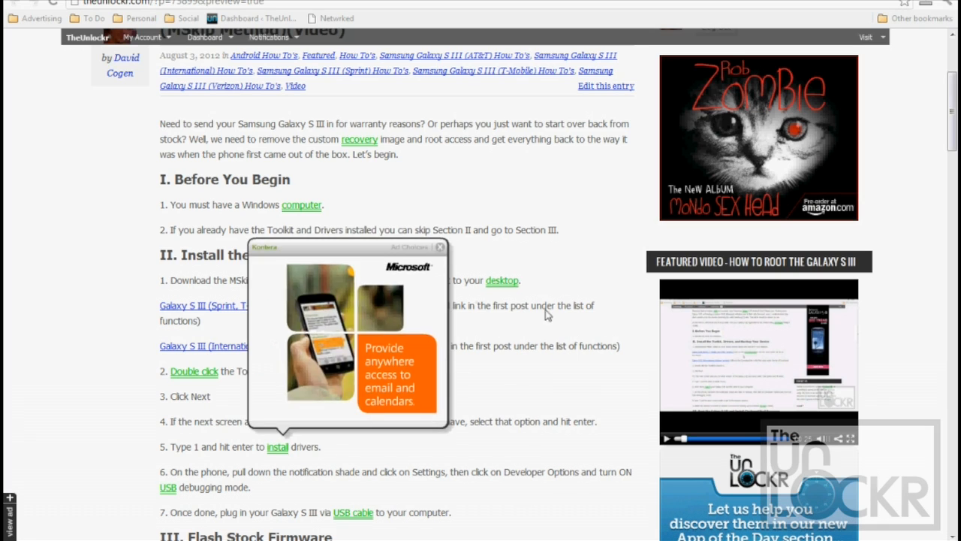
# Step: Scroll through the unroot guide and the XDA Galaxy S3 Toolkit thread to its download link
pyautogui.scroll(-3)
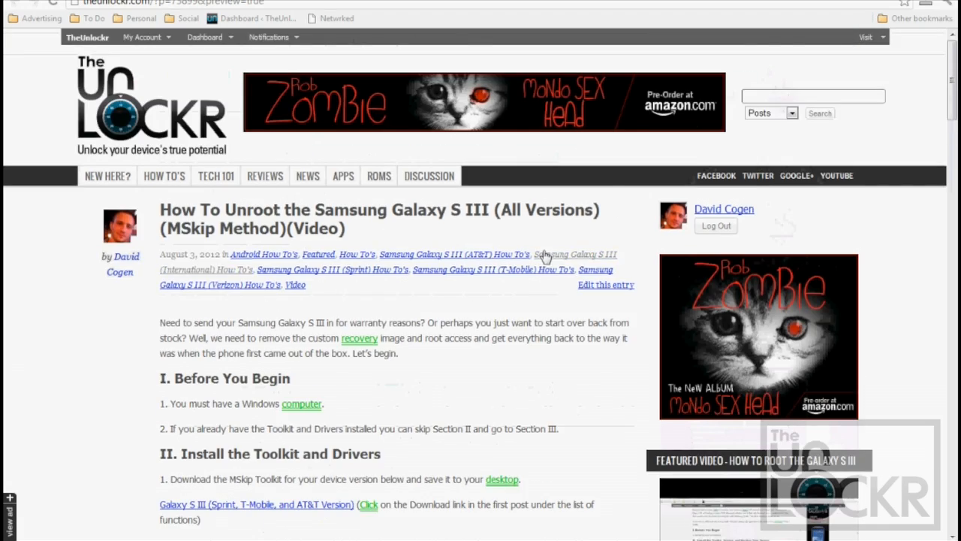
pyautogui.scroll(-3)
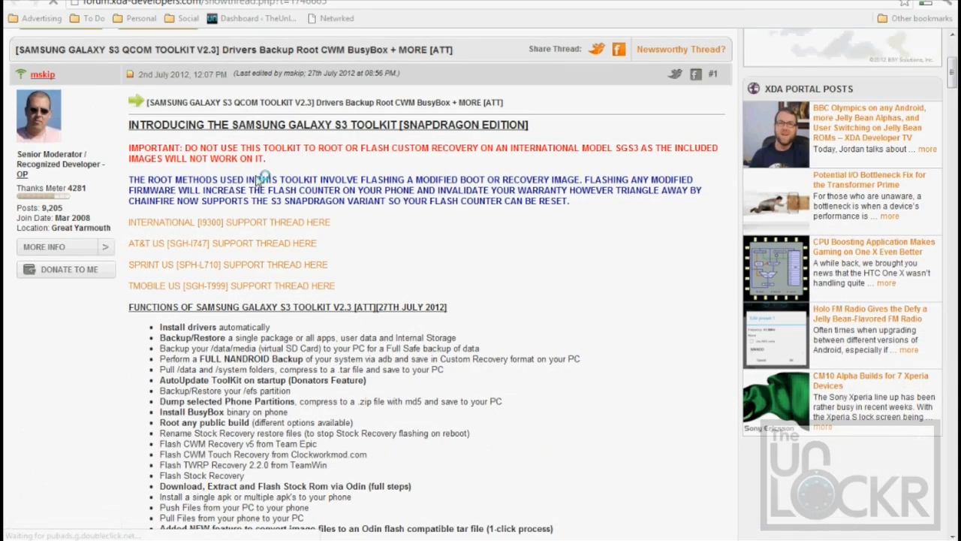
pyautogui.scroll(-3)
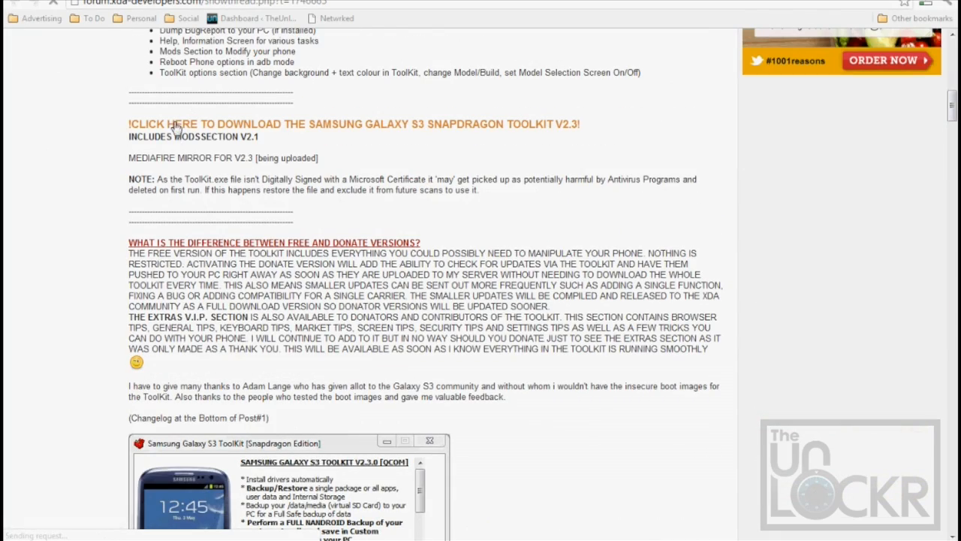
pyautogui.moveTo(211, 128)
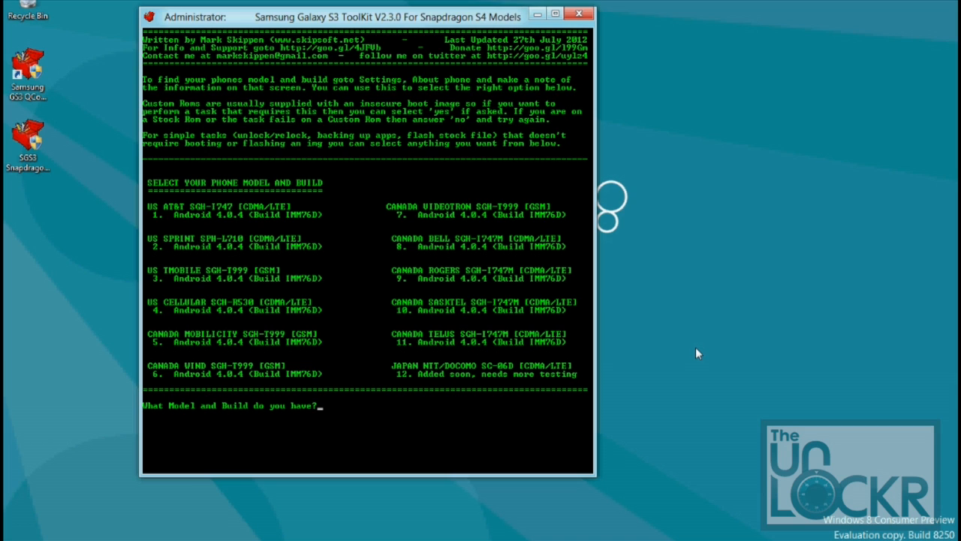
pyautogui.moveTo(287, 241)
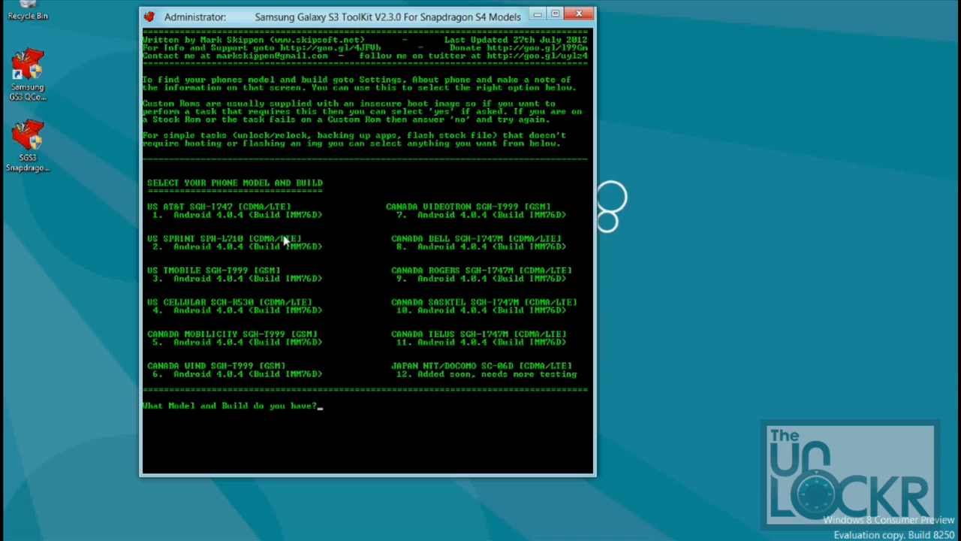
pyautogui.moveTo(293, 416)
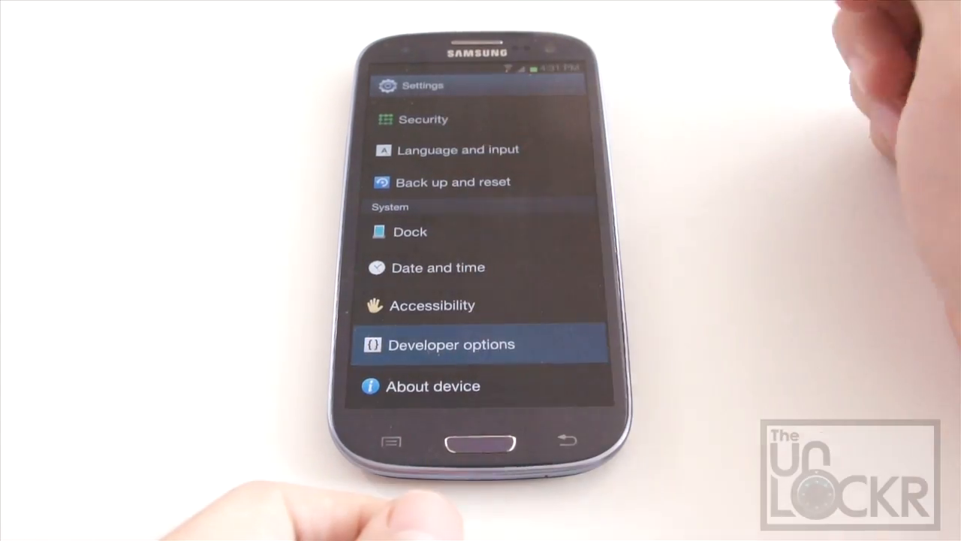
# Step: Turn on USB debugging under the phone's Developer options
pyautogui.click(451, 344)
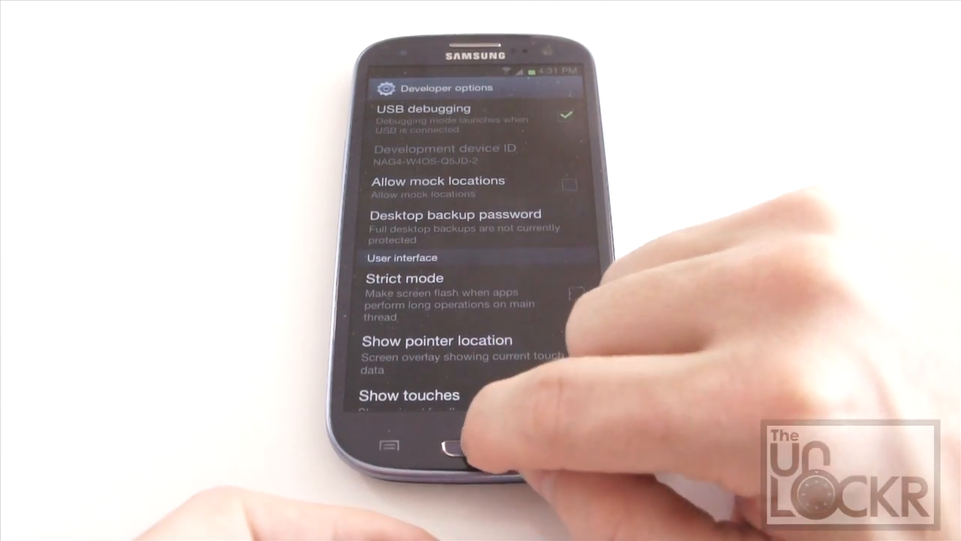
pyautogui.click(444, 450)
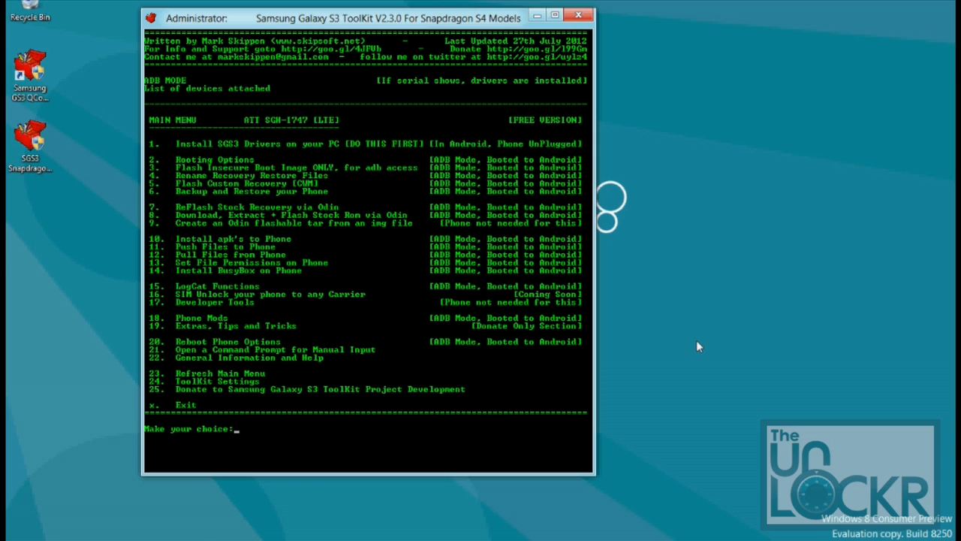
# Step: Choose ToolKit option 8, then 1, to list stock Odin-flashable SGS3 Snapdragon ROMs
pyautogui.write('8')
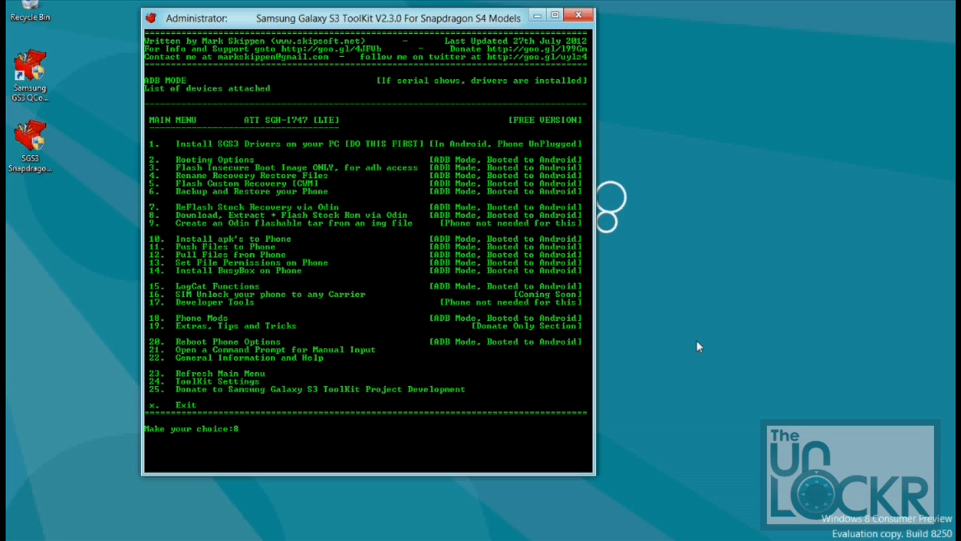
pyautogui.press('enter')
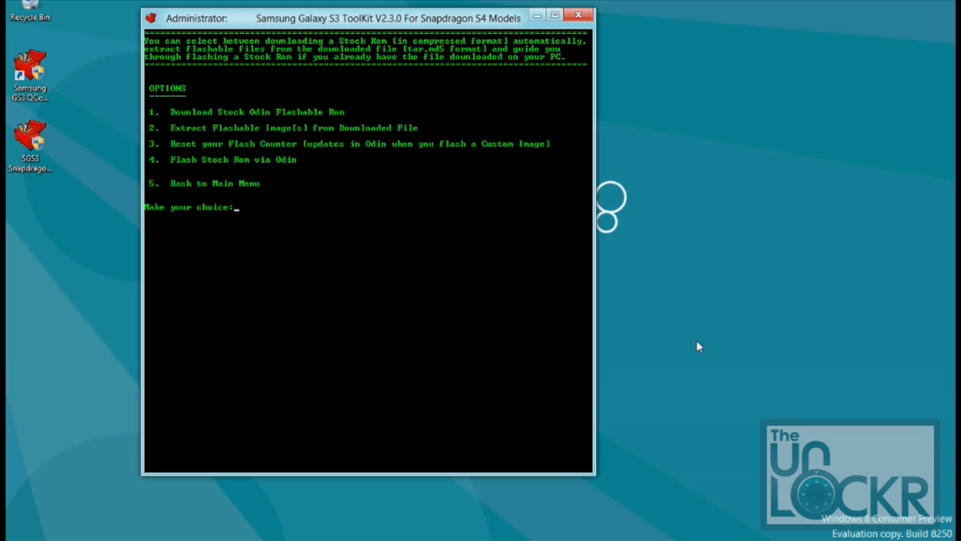
pyautogui.write('1')
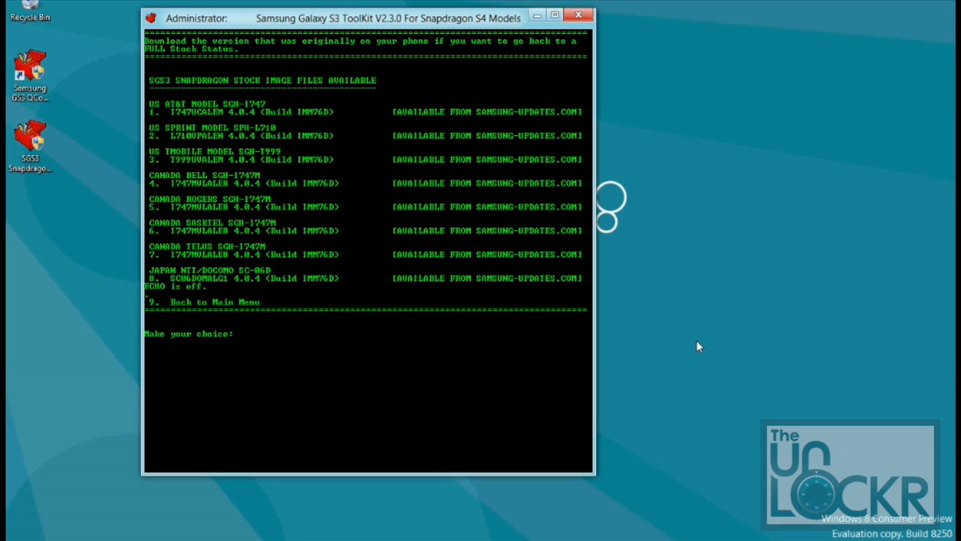
pyautogui.write('1')
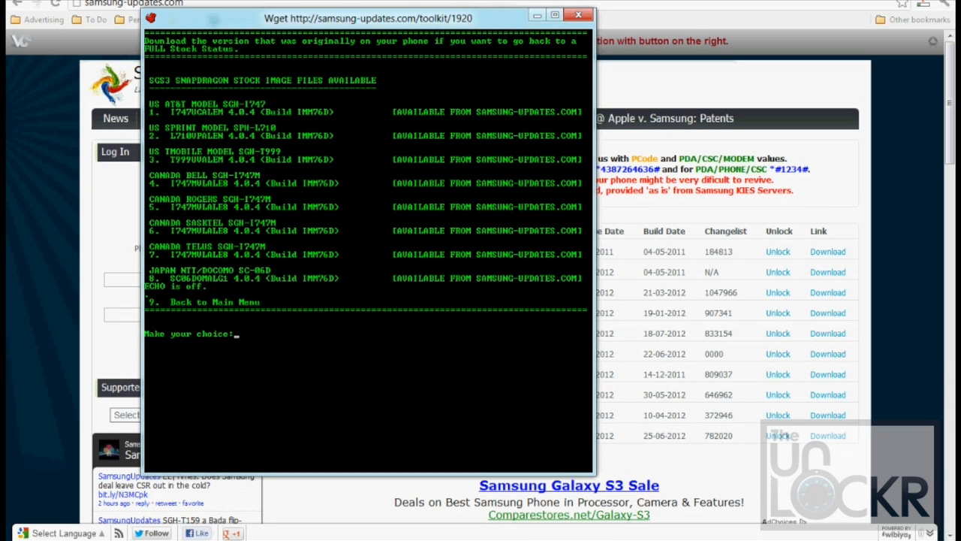
pyautogui.moveTo(253, 375)
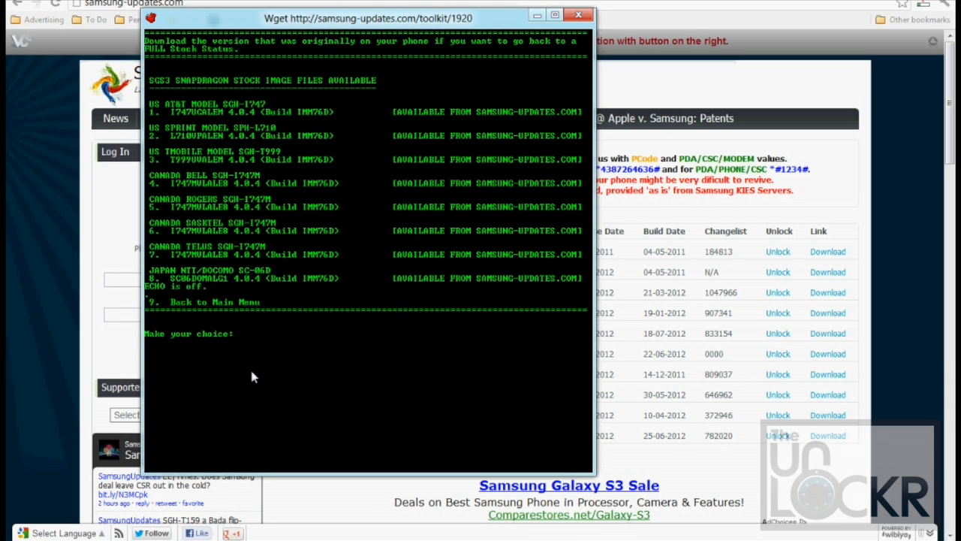
pyautogui.moveTo(479, 113)
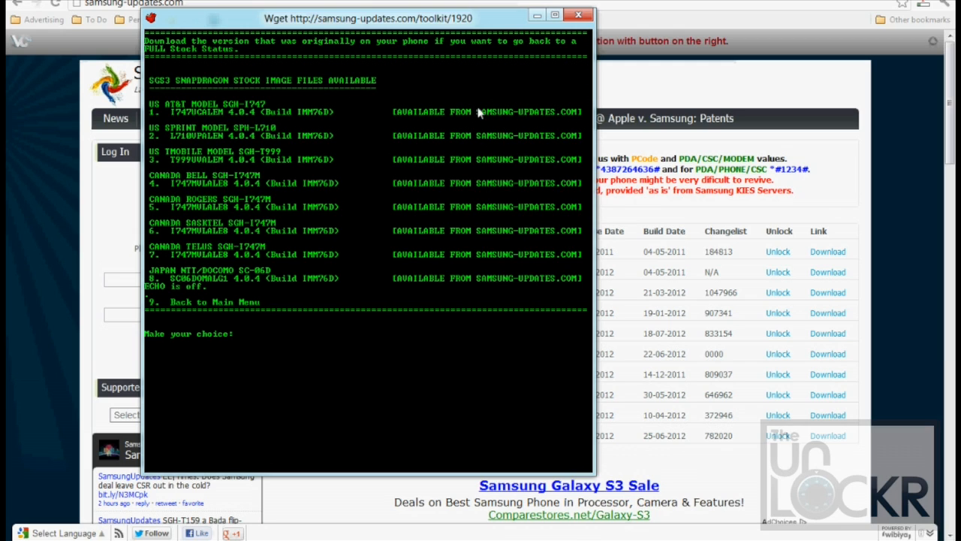
pyautogui.moveTo(585, 113)
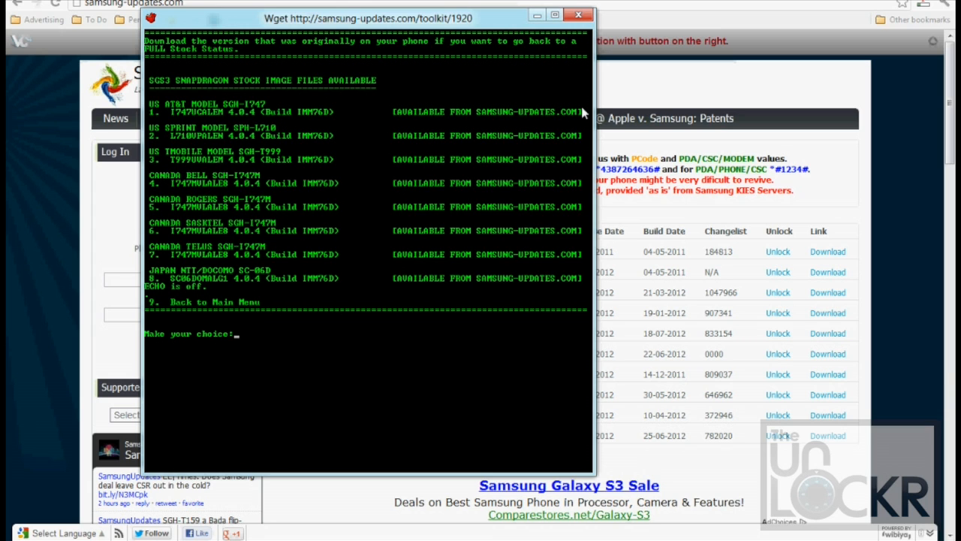
pyautogui.click(577, 14)
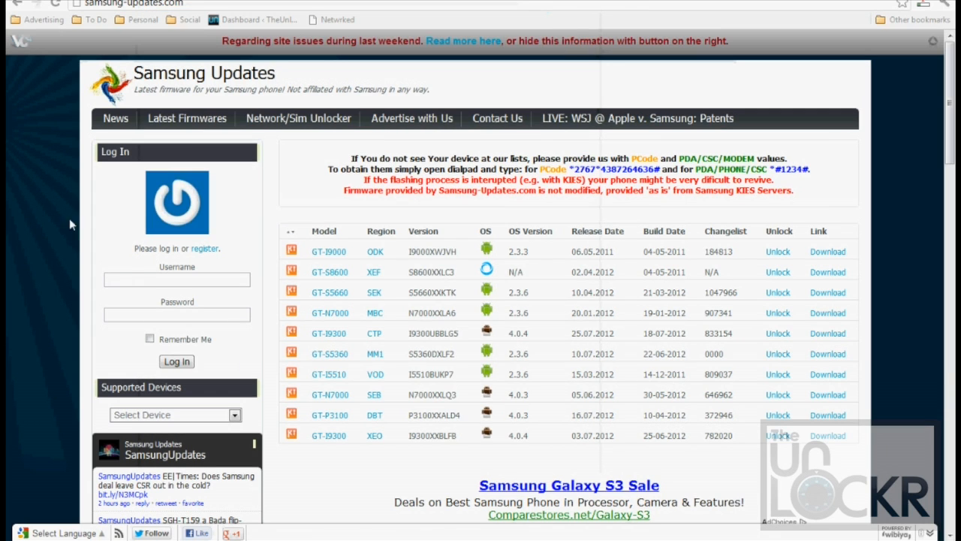
pyautogui.moveTo(235, 246)
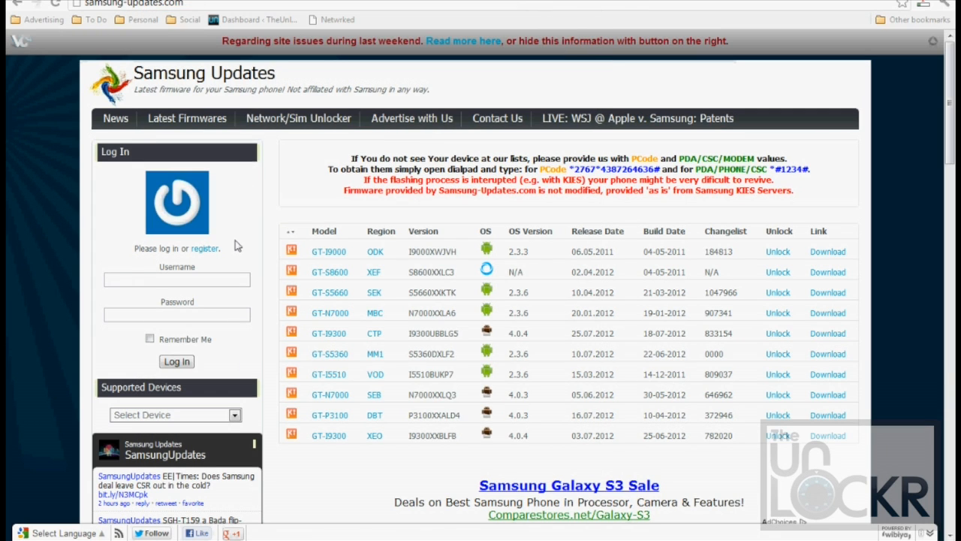
pyautogui.click(175, 415)
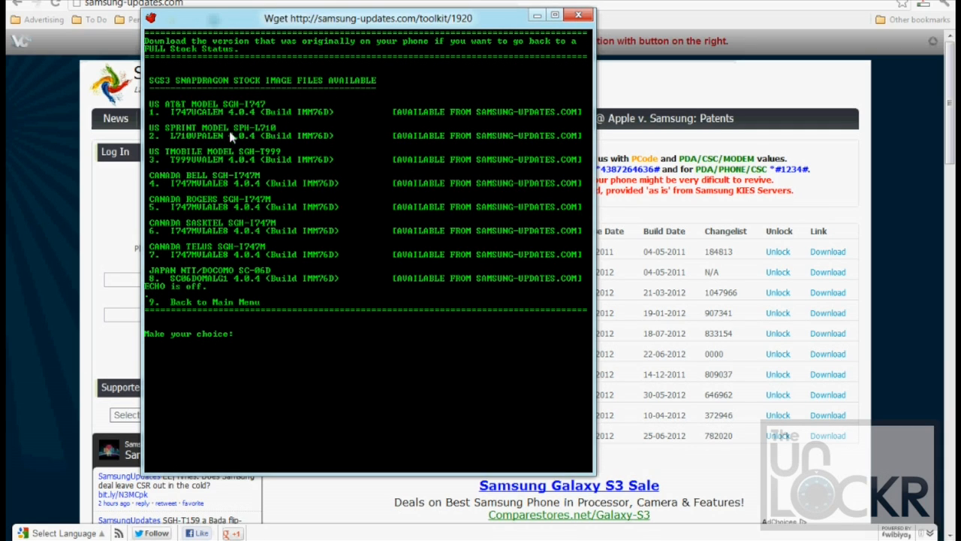
pyautogui.moveTo(237, 268)
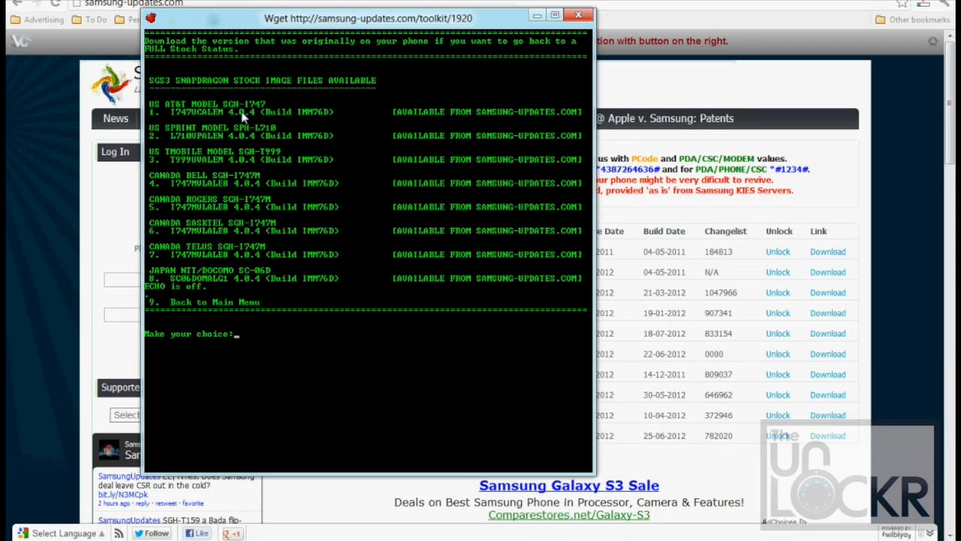
pyautogui.moveTo(255, 110)
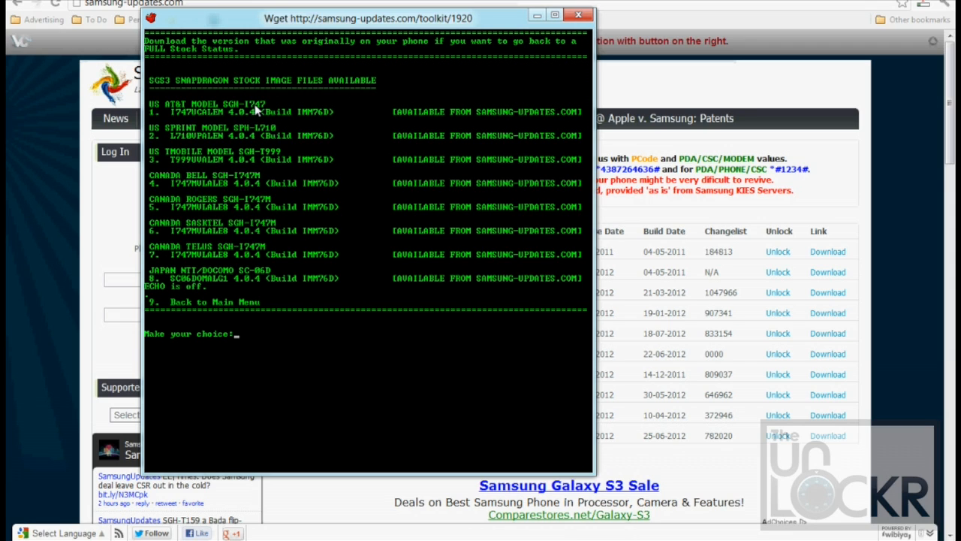
pyautogui.moveTo(254, 152)
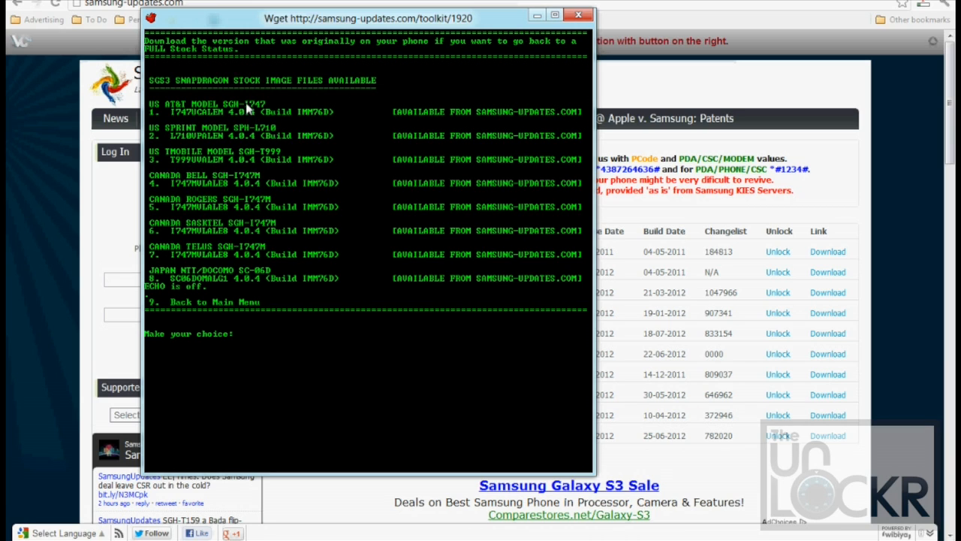
pyautogui.moveTo(263, 114)
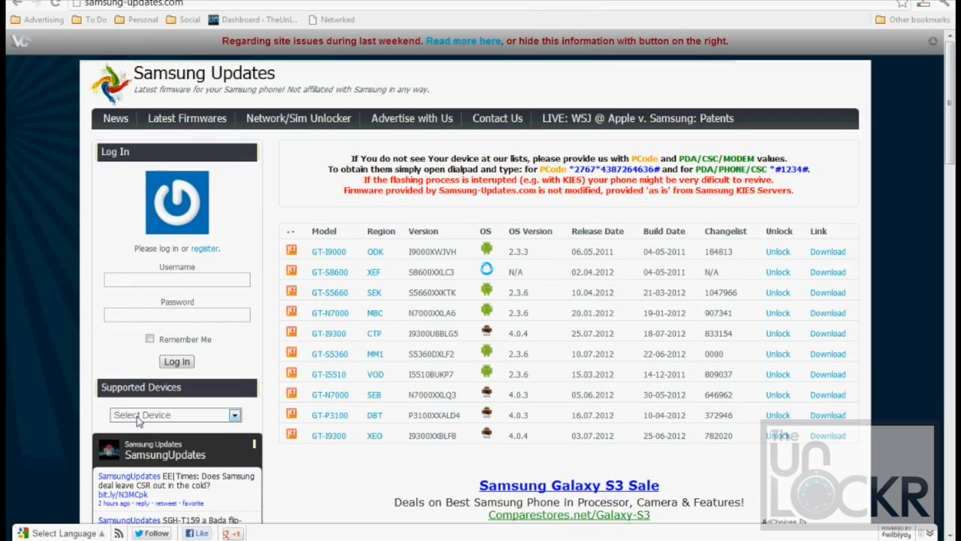
# Step: Select SGH-I747 under Supported Devices and download the ATT I747UCALG1 firmware
pyautogui.click(175, 414)
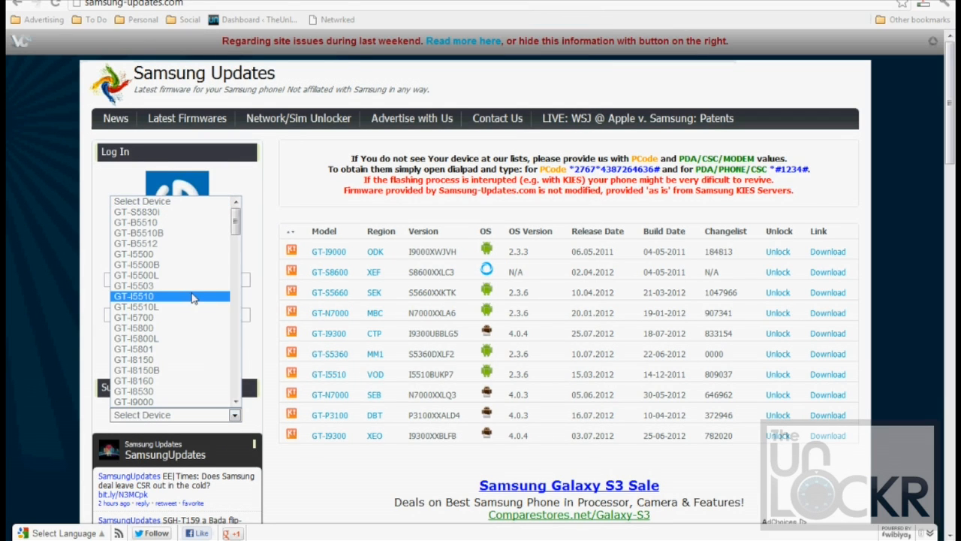
pyautogui.scroll(-3)
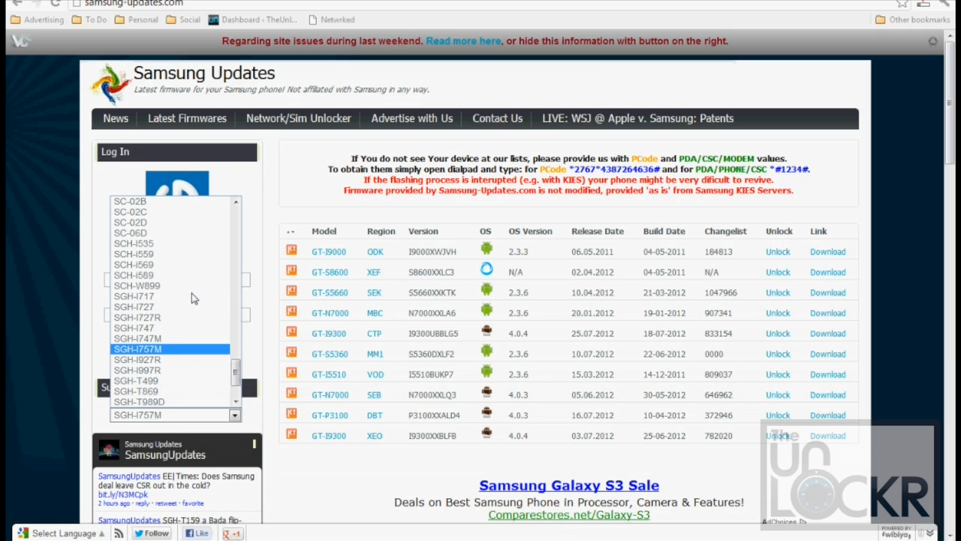
pyautogui.click(132, 328)
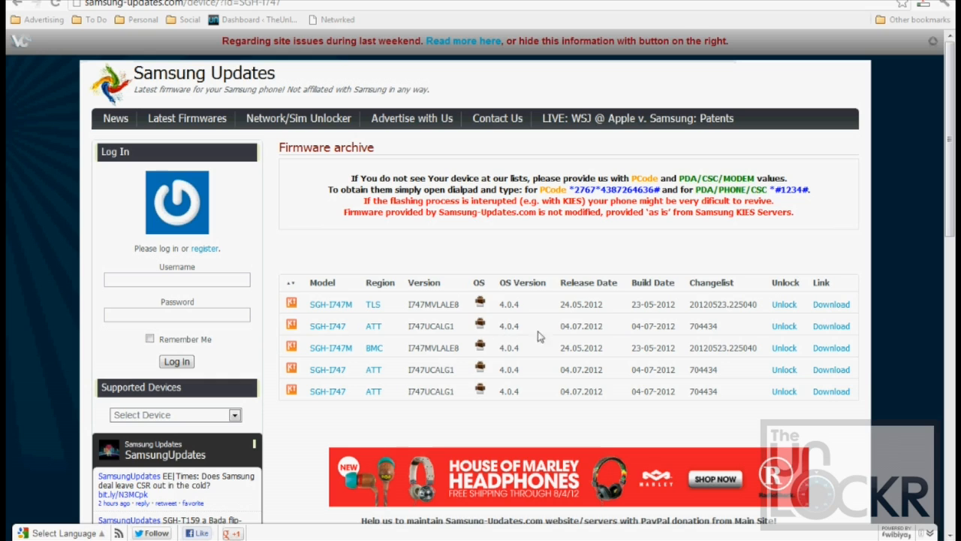
pyautogui.moveTo(600, 406)
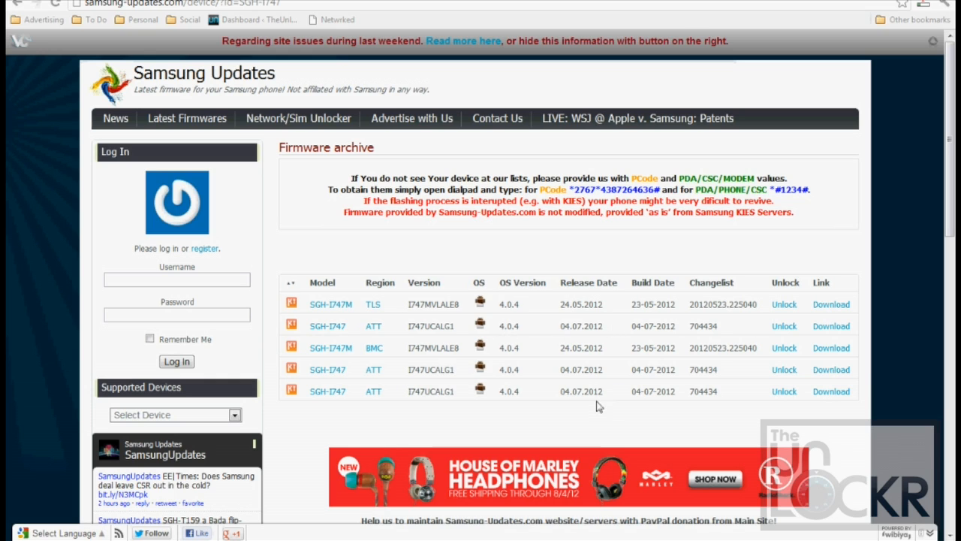
pyautogui.moveTo(375, 315)
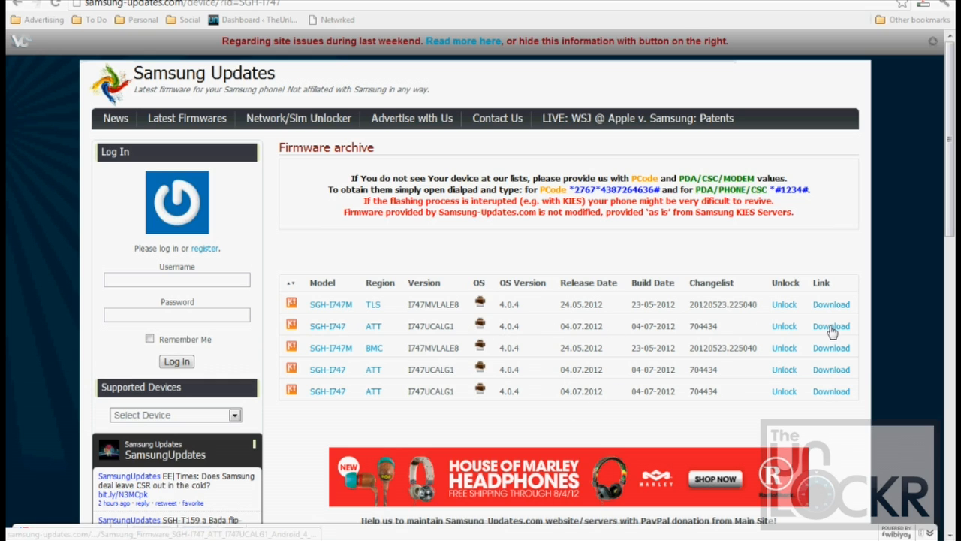
pyautogui.click(830, 326)
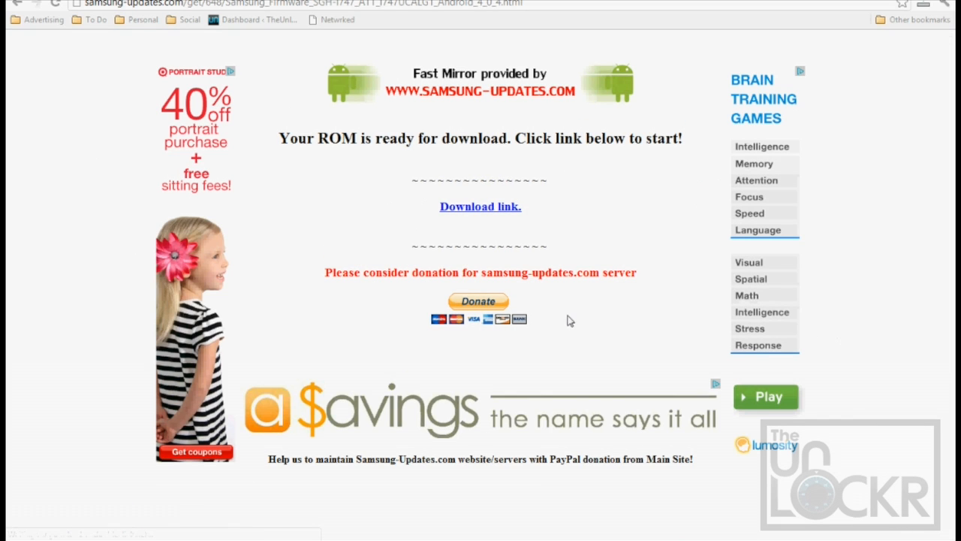
pyautogui.moveTo(615, 257)
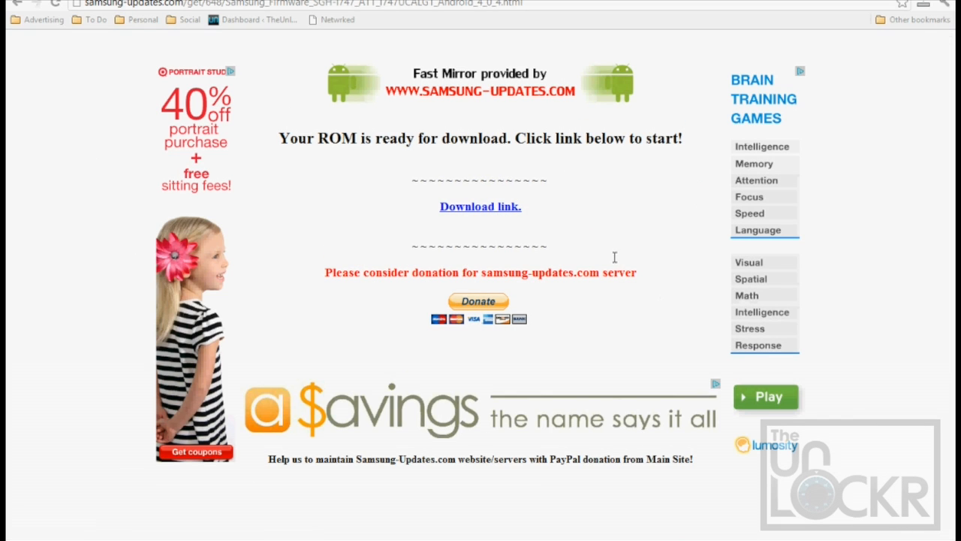
# Step: Save the firmware zip into C:\Samsung Galaxy S3 QCom ToolKit\put_odin_images_here
pyautogui.click(480, 206)
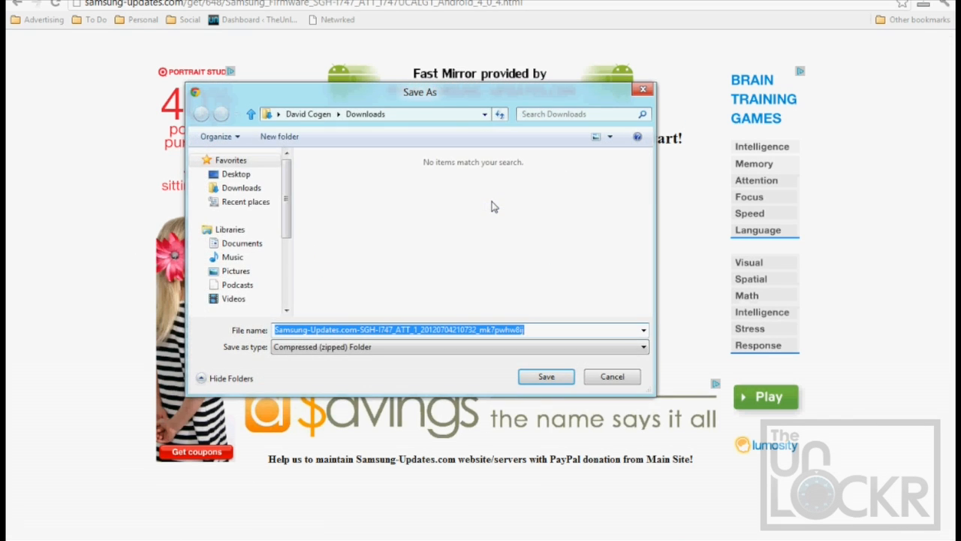
pyautogui.moveTo(247, 257)
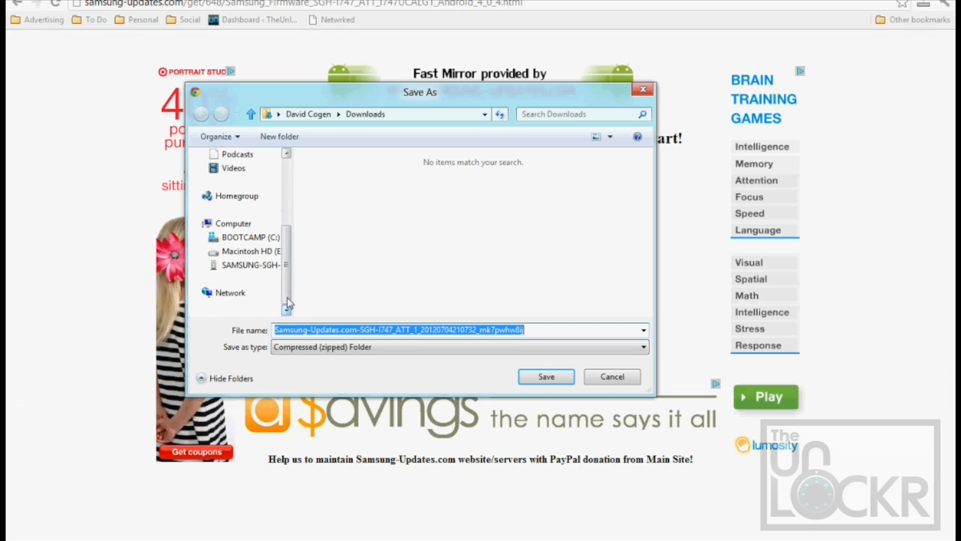
pyautogui.click(250, 237)
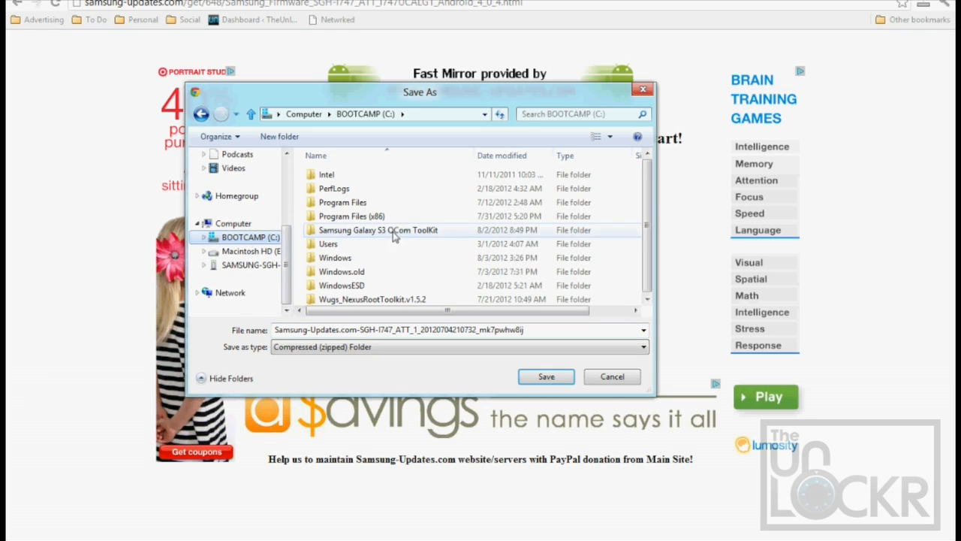
pyautogui.doubleClick(379, 229)
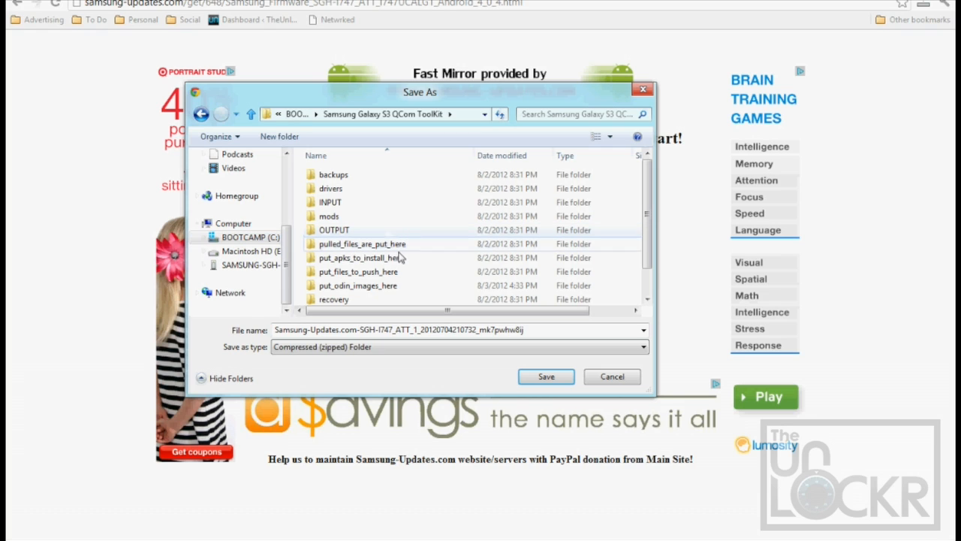
pyautogui.doubleClick(357, 286)
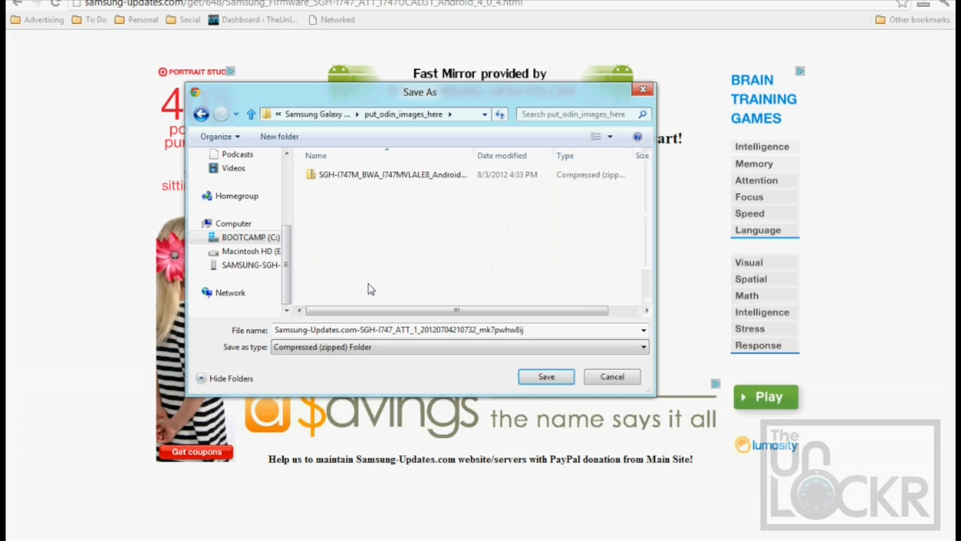
pyautogui.moveTo(532, 362)
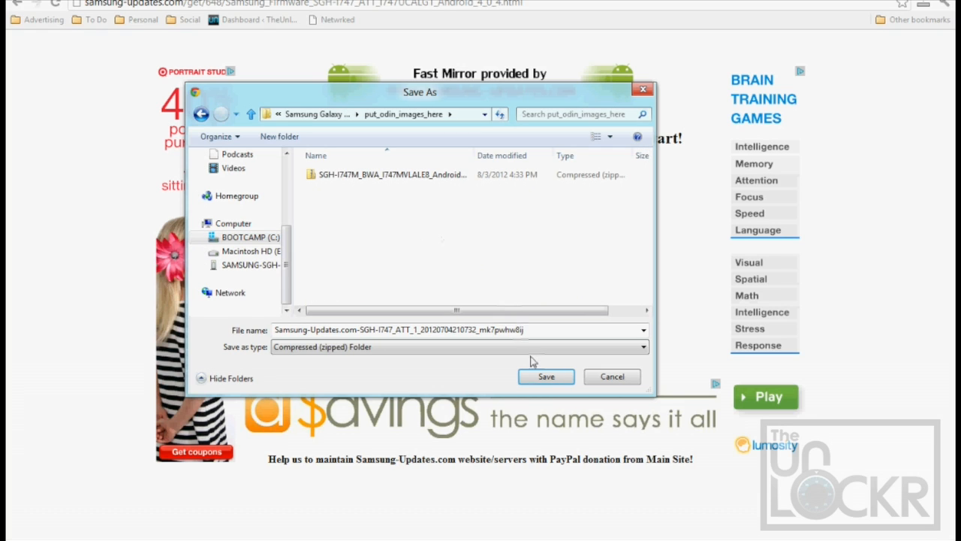
pyautogui.click(546, 376)
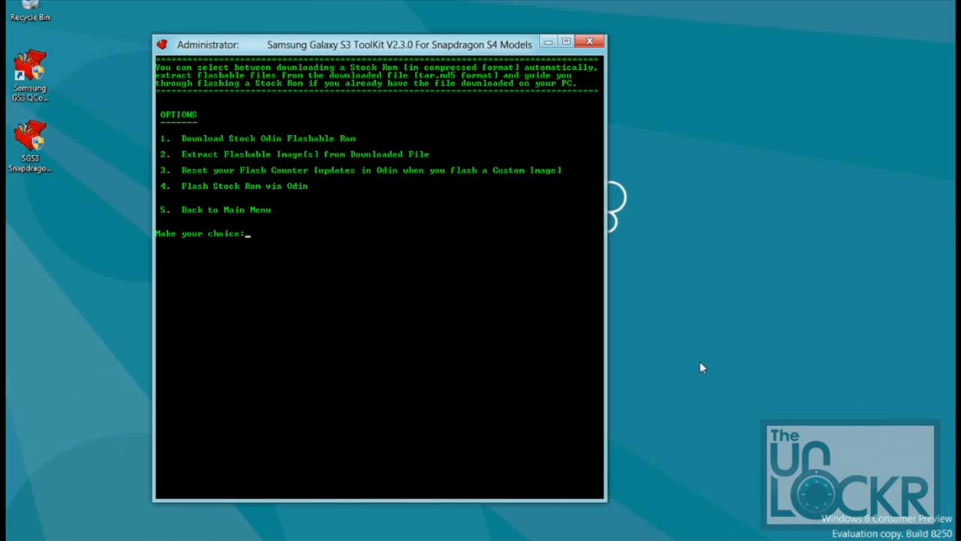
pyautogui.write('2')
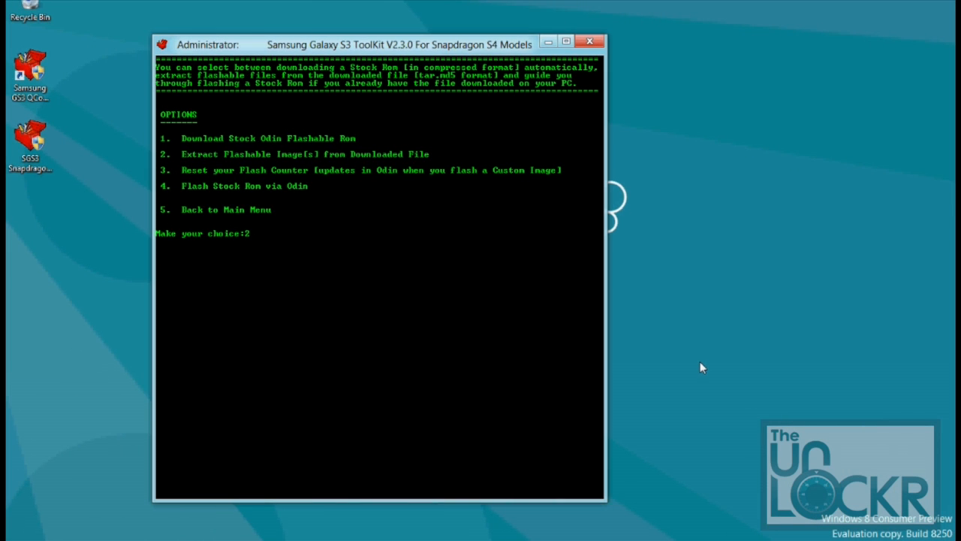
pyautogui.press('enter')
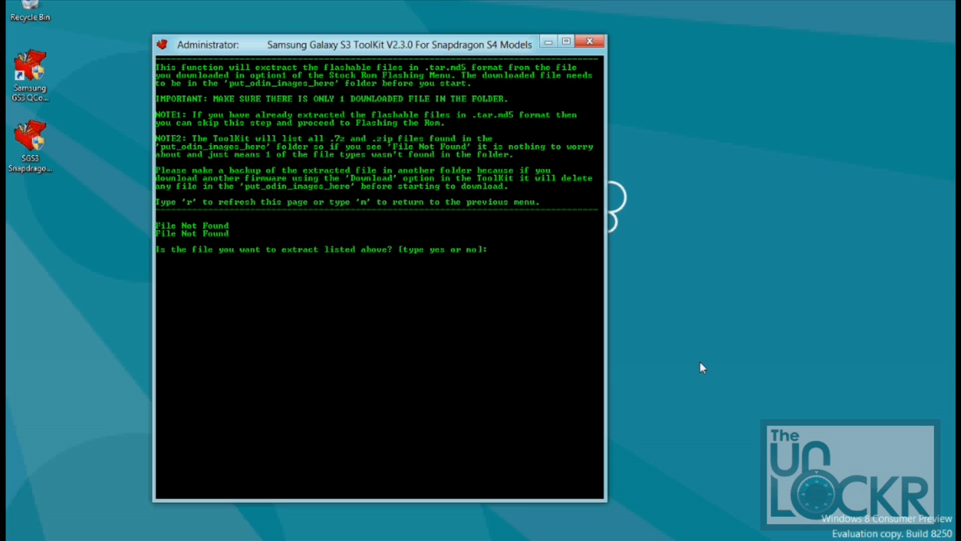
pyautogui.write('yes')
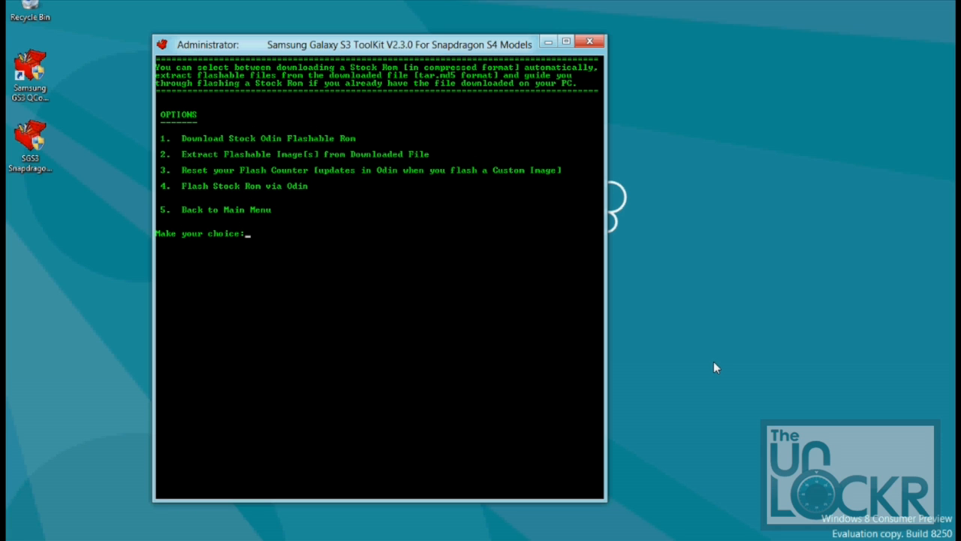
# Step: Choose option 4, then 2 (Flash Stock Rom), and answer yes to continue
pyautogui.write('4')
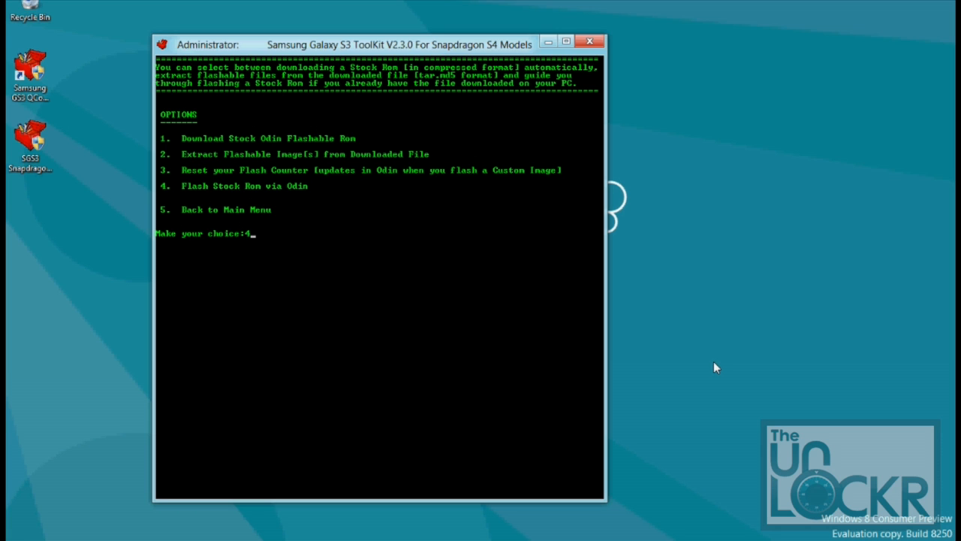
pyautogui.press('enter')
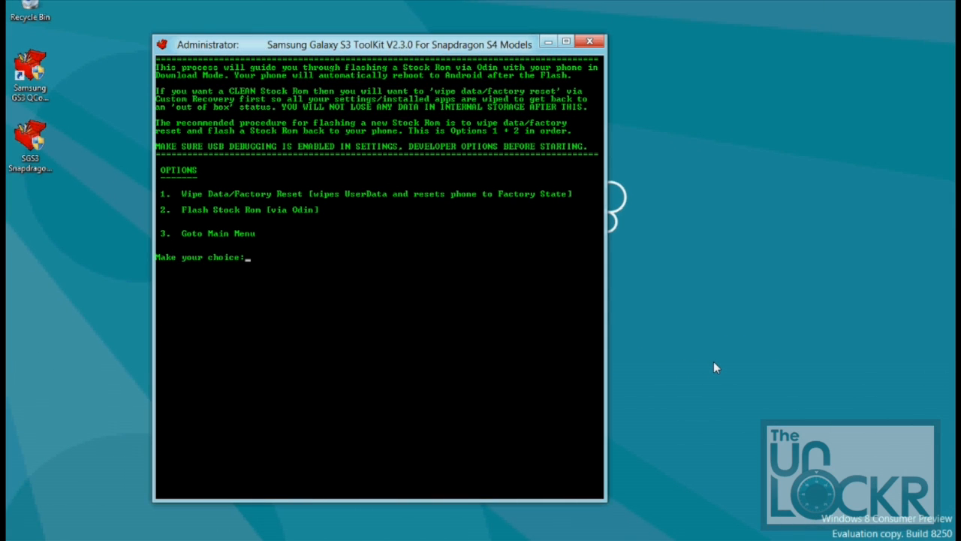
pyautogui.write('2')
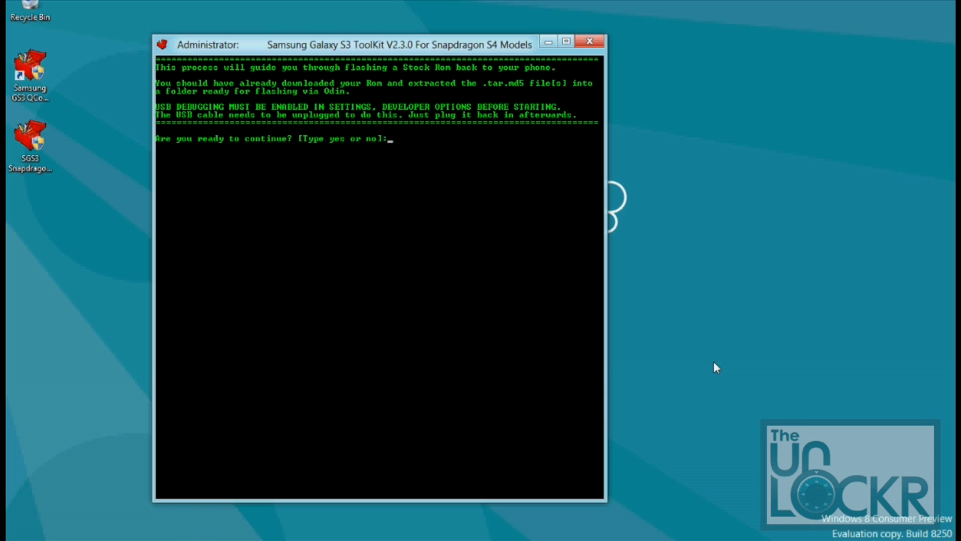
pyautogui.write('yes')
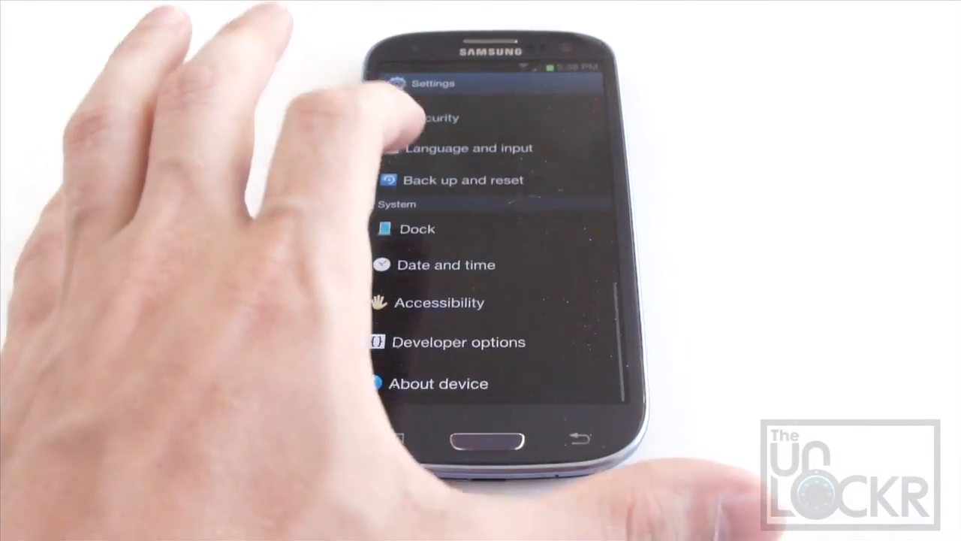
# Step: Enable USB debugging in the phone's Developer options so the ToolKit reboots into Download Mode
pyautogui.click(458, 342)
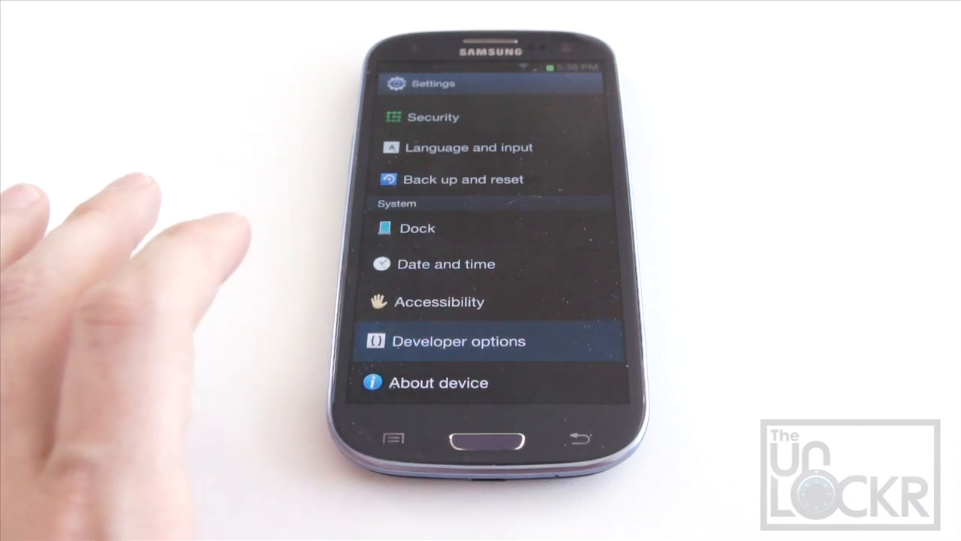
pyautogui.click(457, 341)
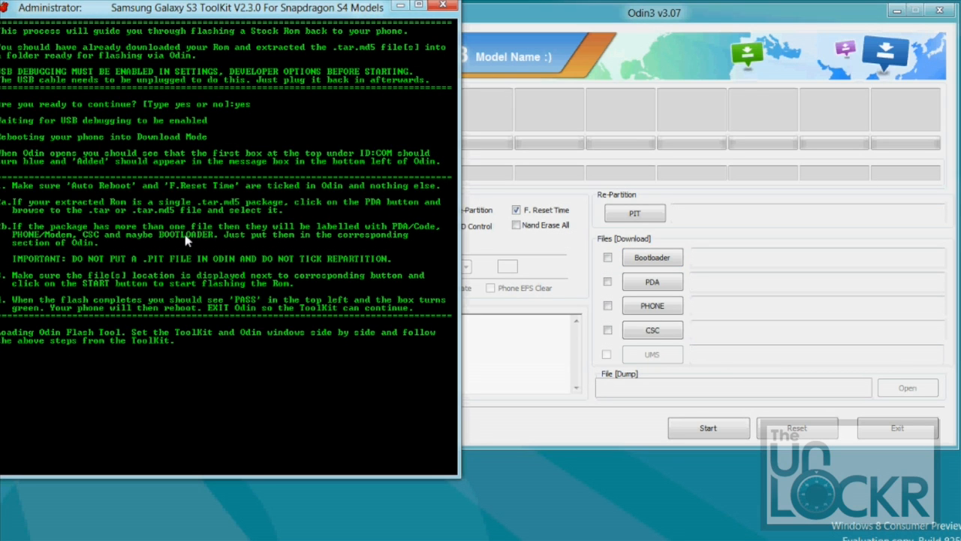
pyautogui.moveTo(537, 256)
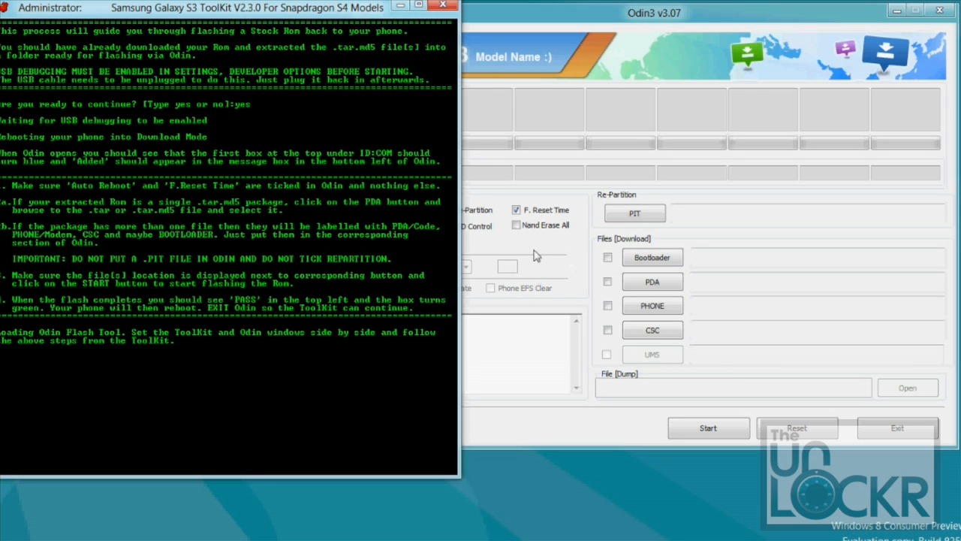
pyautogui.moveTo(210, 220)
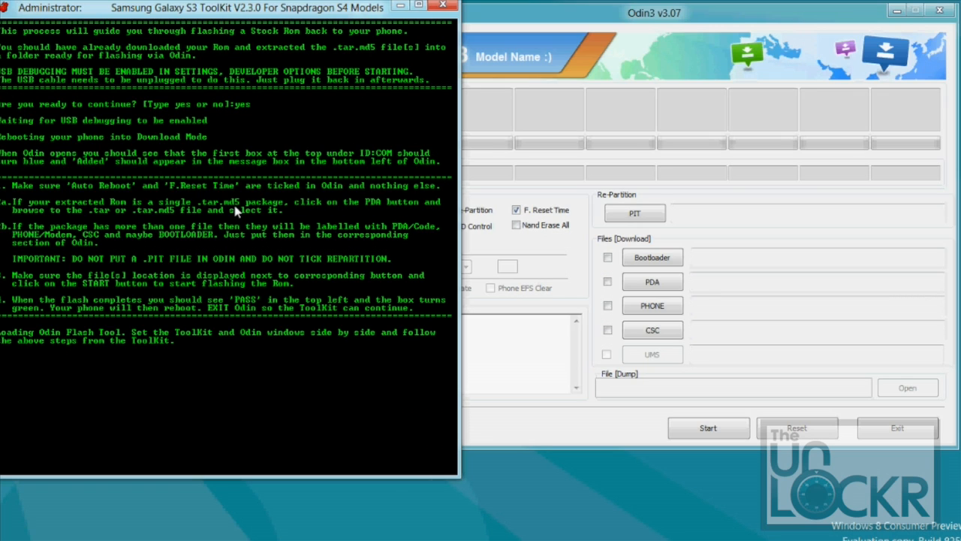
pyautogui.moveTo(255, 209)
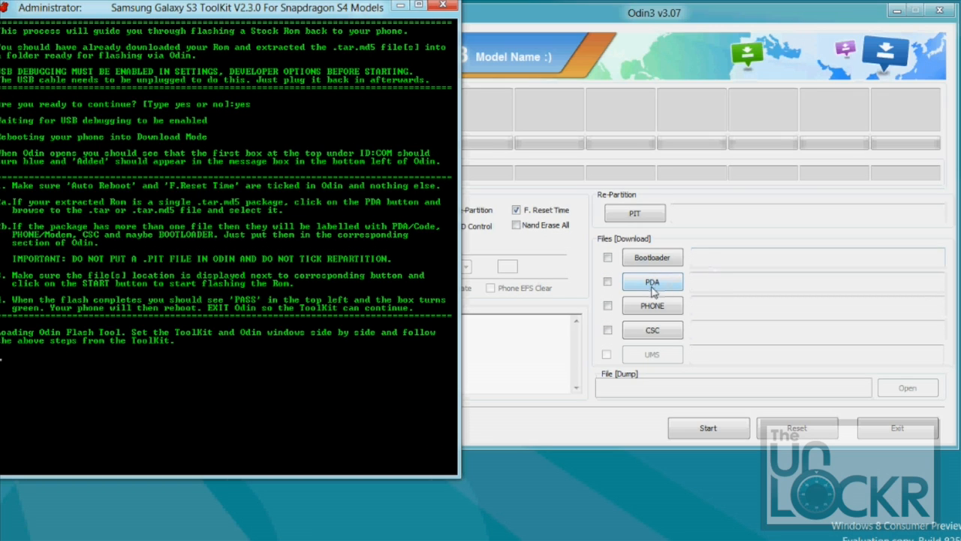
pyautogui.moveTo(368, 235)
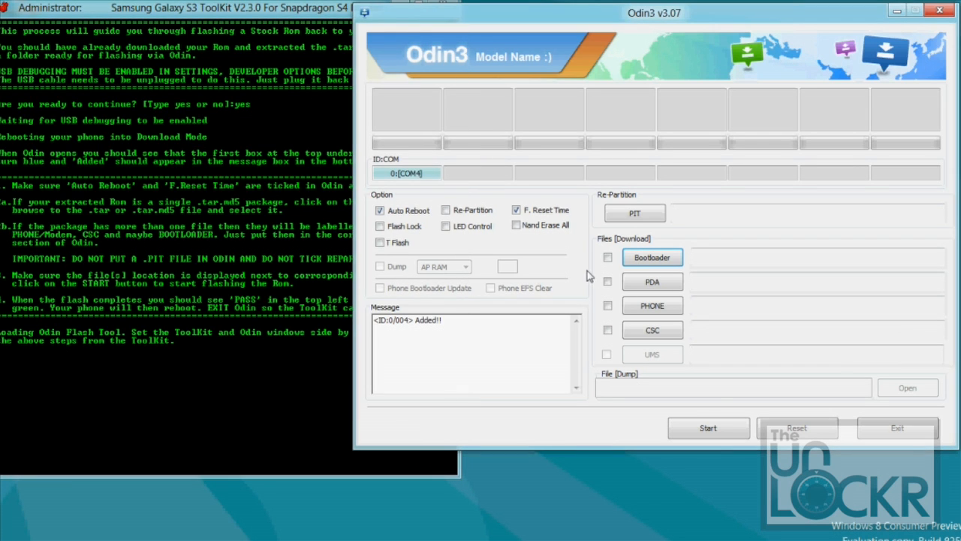
# Step: Load I747UCALG1_I747ATTALG1_I747UCALG1_HOME.tar.md5 from put_odin_images_here as Odin's PDA file
pyautogui.click(652, 281)
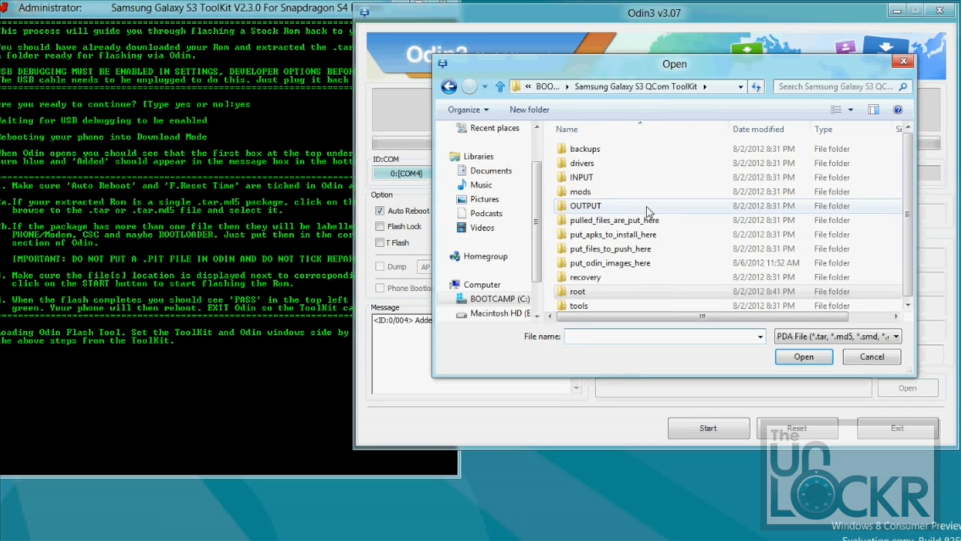
pyautogui.click(610, 263)
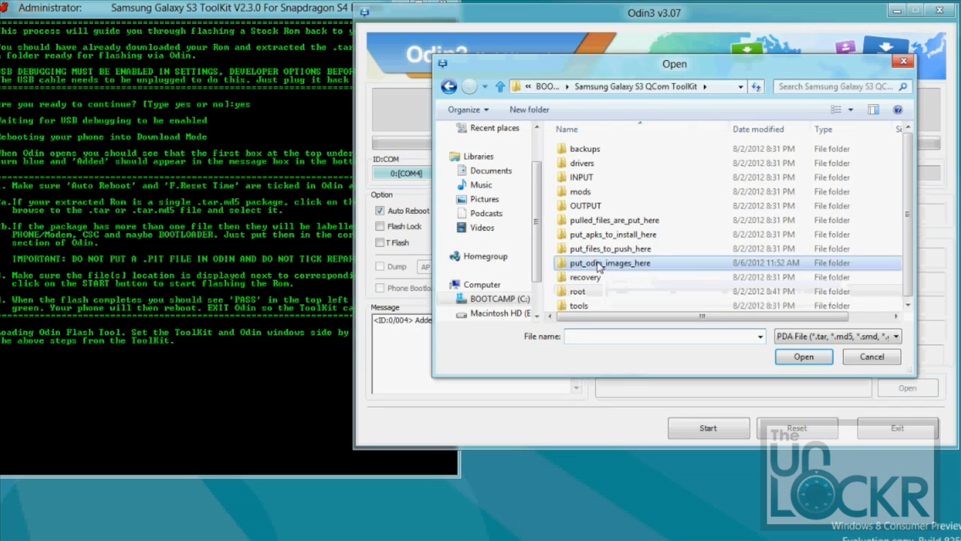
pyautogui.doubleClick(610, 262)
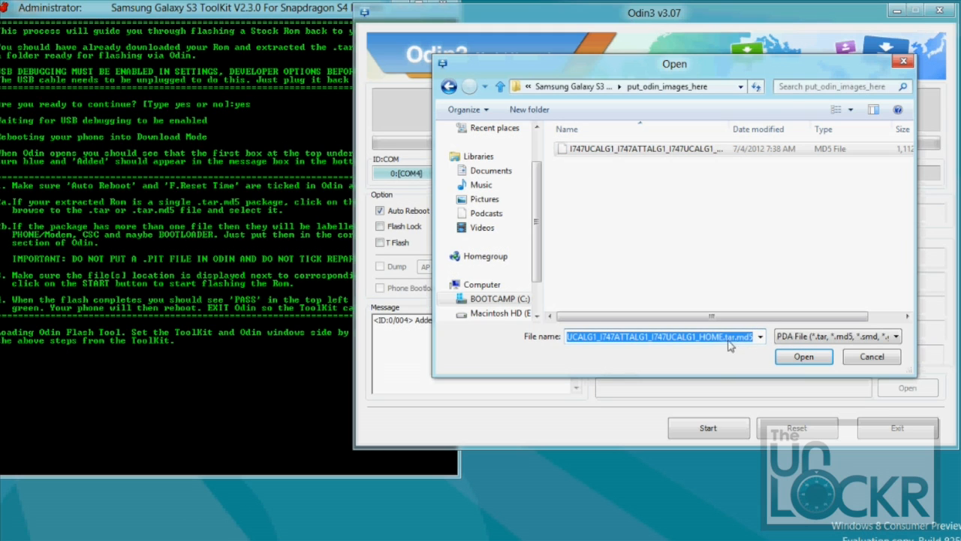
pyautogui.click(803, 356)
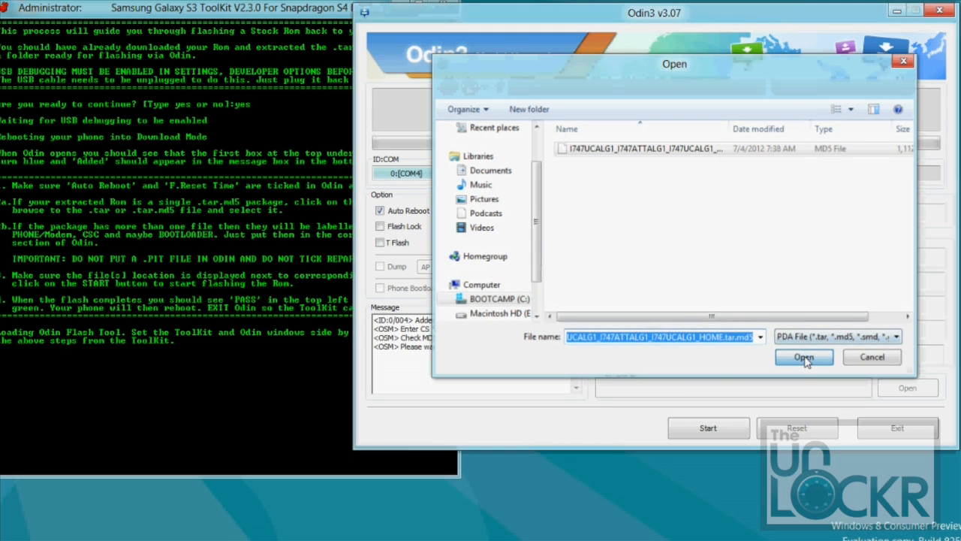
pyautogui.click(803, 357)
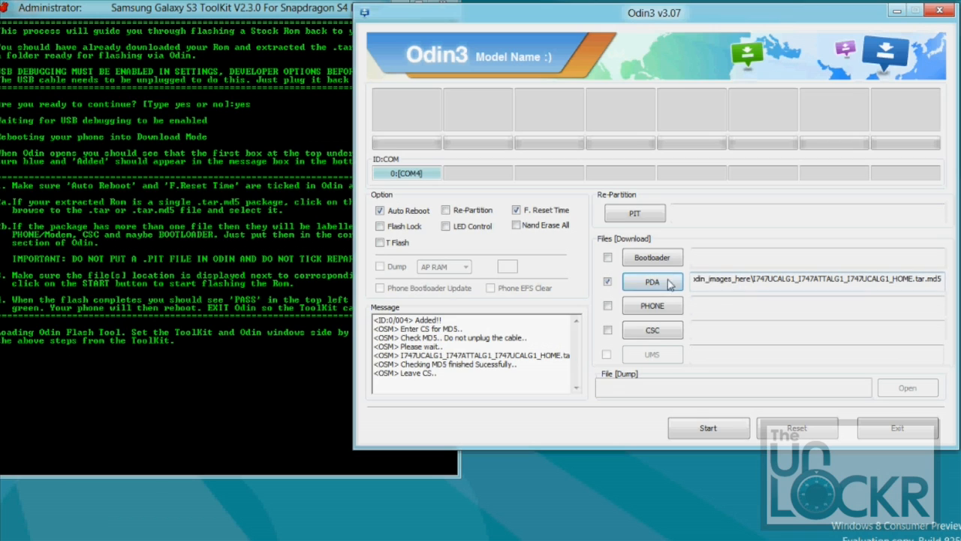
pyautogui.moveTo(811, 287)
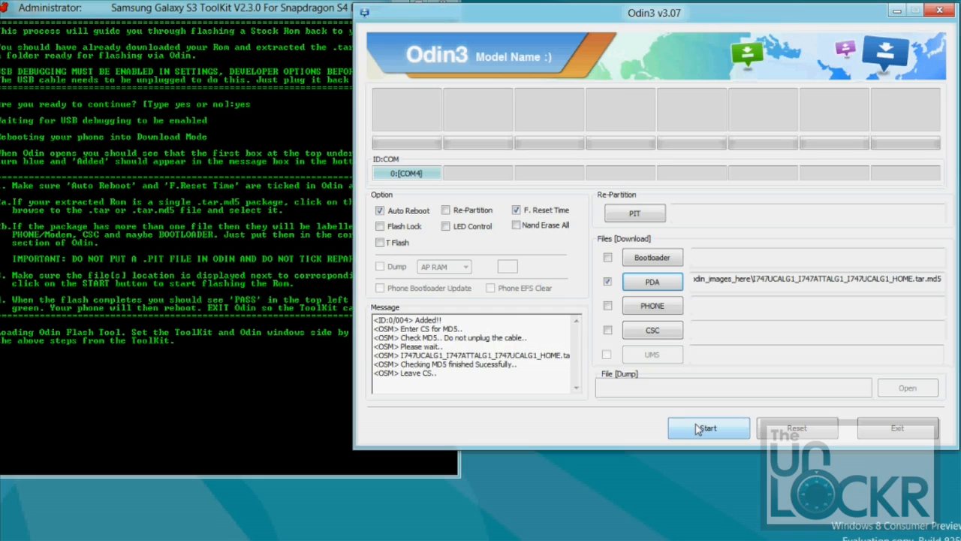
# Step: Start the Odin flash, then exit once it reports PASS
pyautogui.click(708, 427)
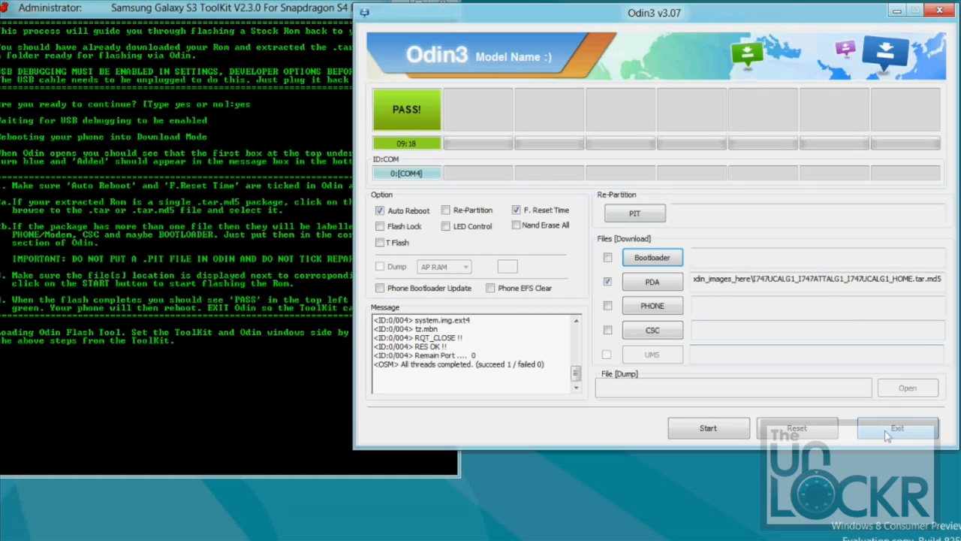
pyautogui.click(896, 427)
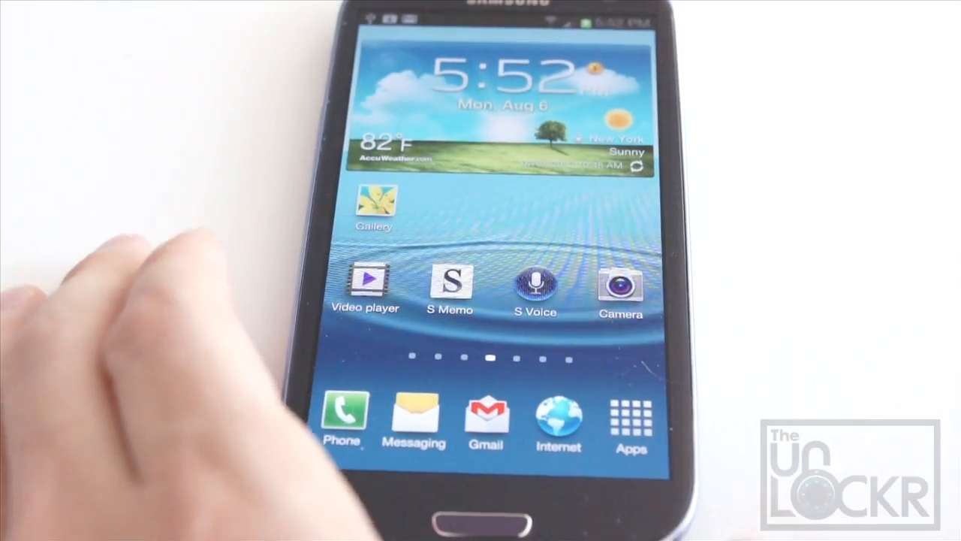
# Step: Run Factory data reset from Settings > Back up and reset, confirming Reset device and Delete all
pyautogui.click(631, 417)
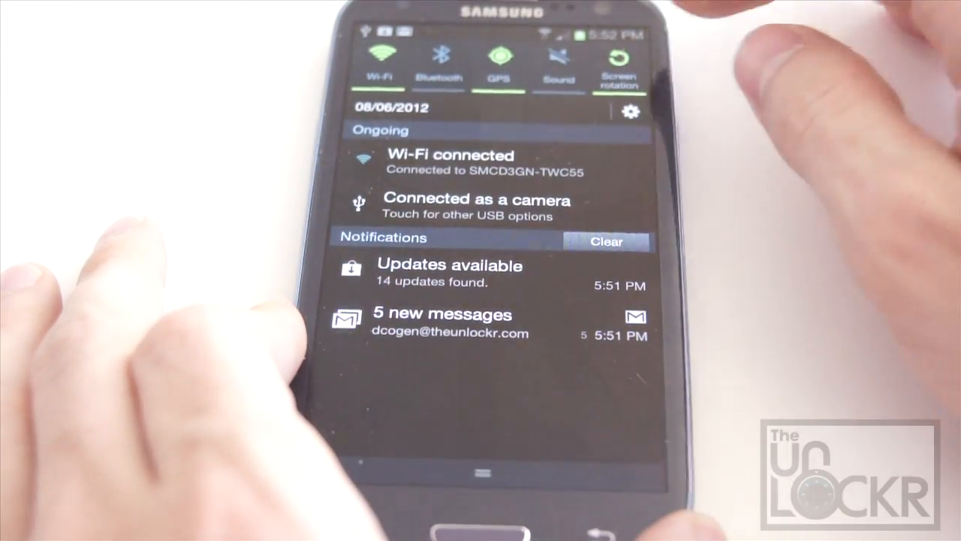
pyautogui.click(631, 112)
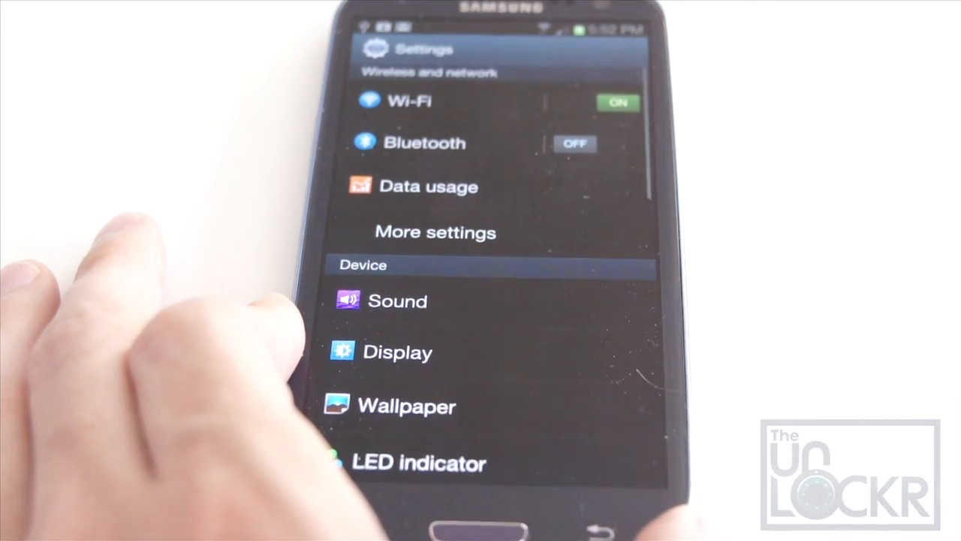
pyautogui.scroll(-3)
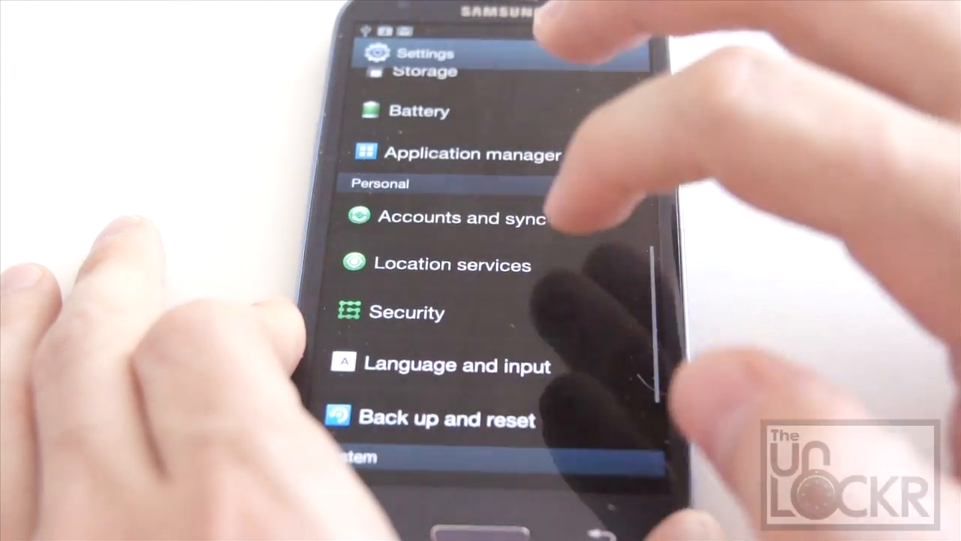
pyautogui.click(444, 419)
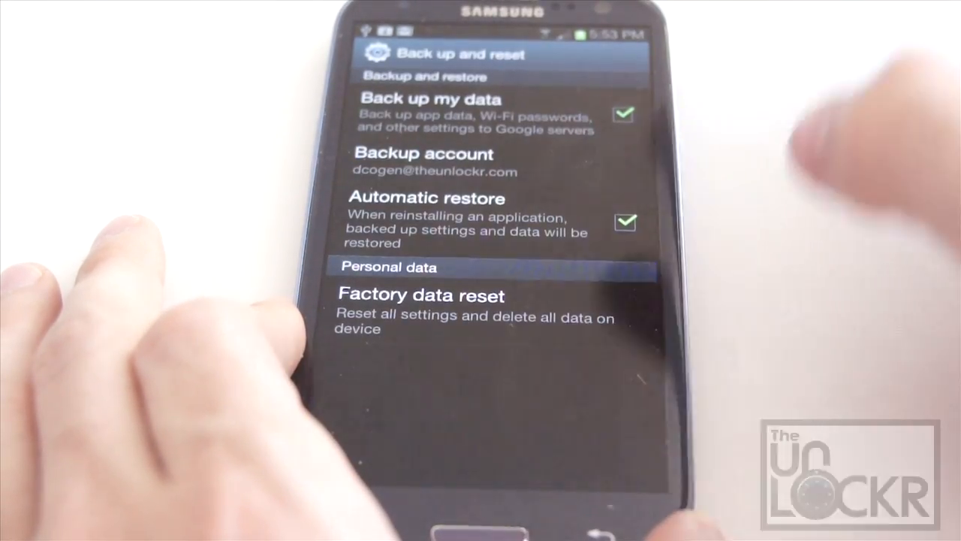
pyautogui.click(417, 294)
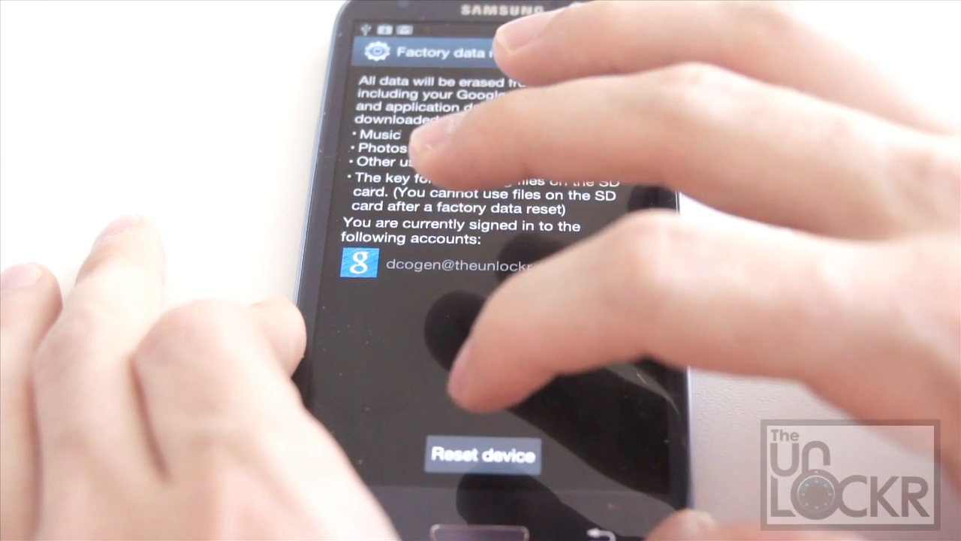
pyautogui.click(483, 455)
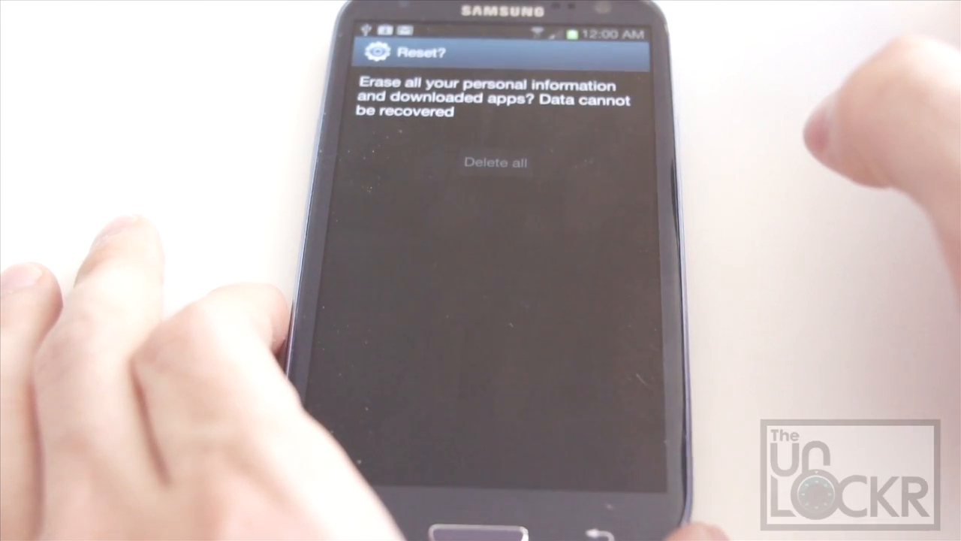
pyautogui.click(494, 162)
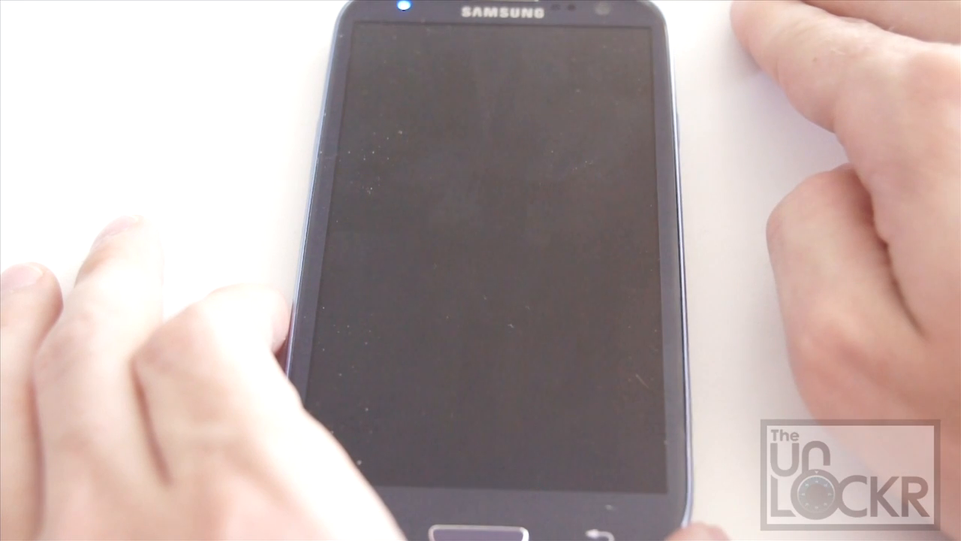